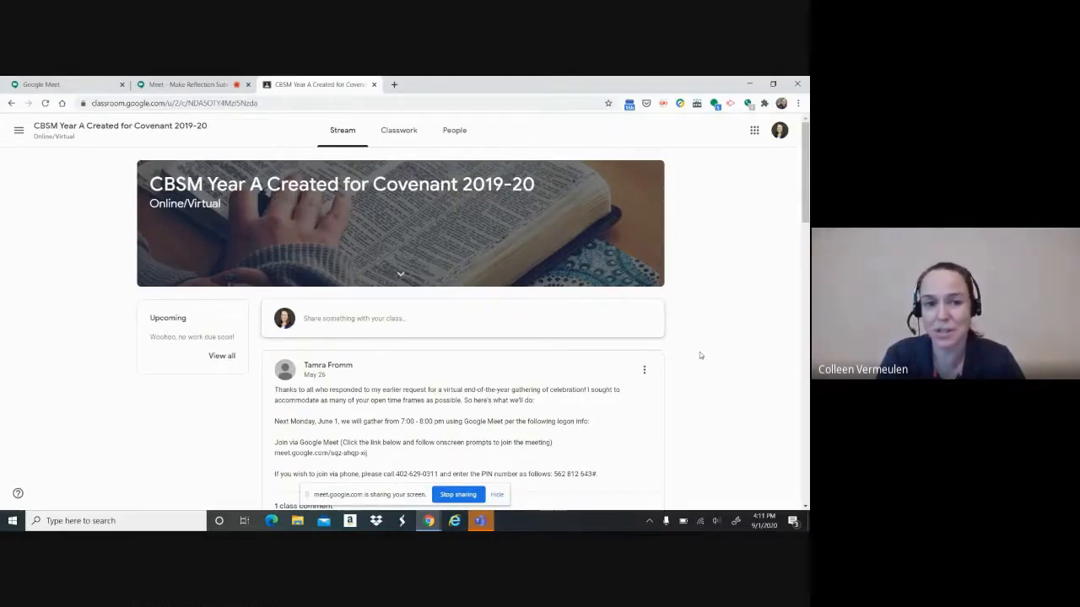
mouse_move(407, 151)
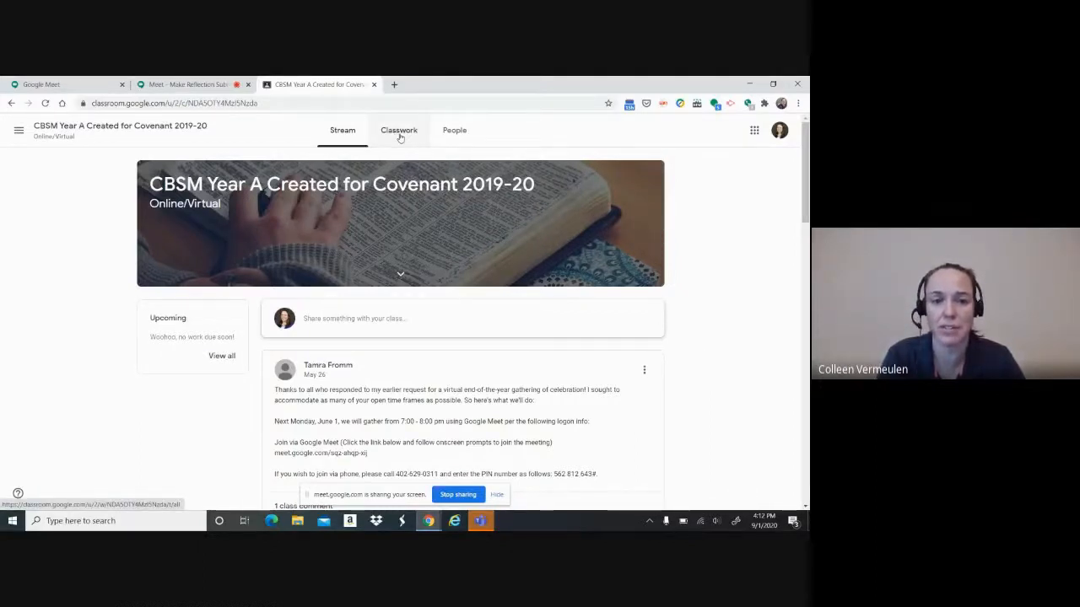
Step: Open the class's Classwork page listing Background Resources and lesson topics
click(398, 129)
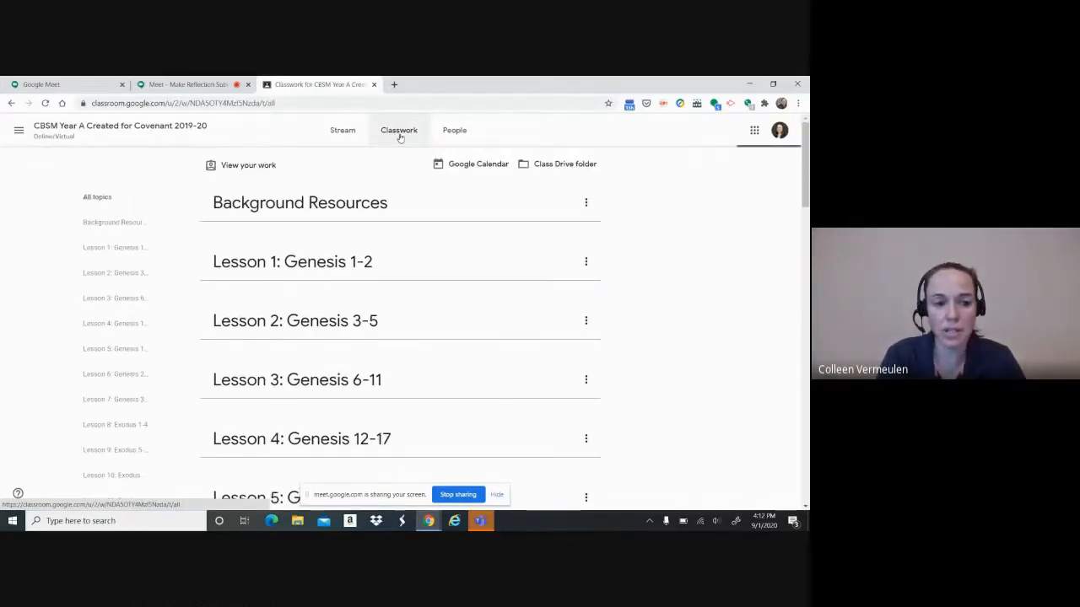
click(300, 202)
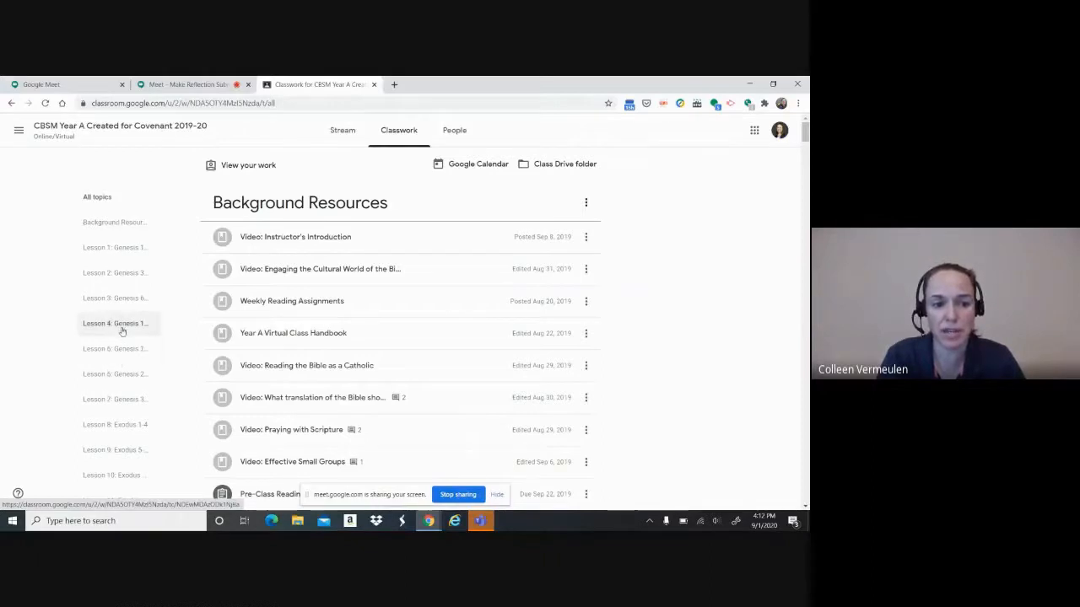
Step: Filter to the Lesson 4: Genesis 12-17 topic and scroll through its videos, notes and questions
click(116, 327)
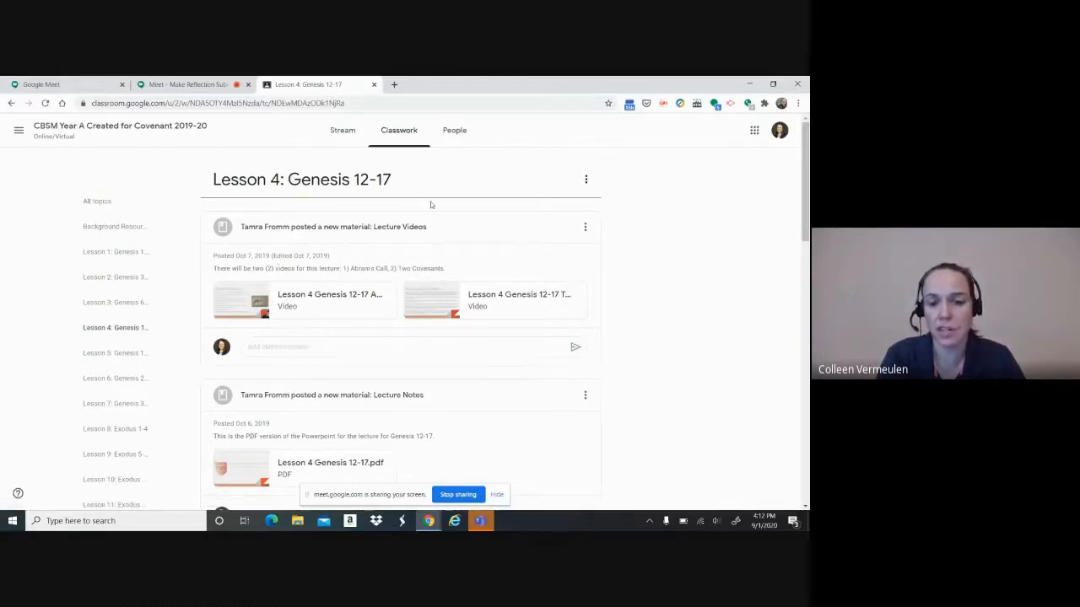
scroll(down, 3)
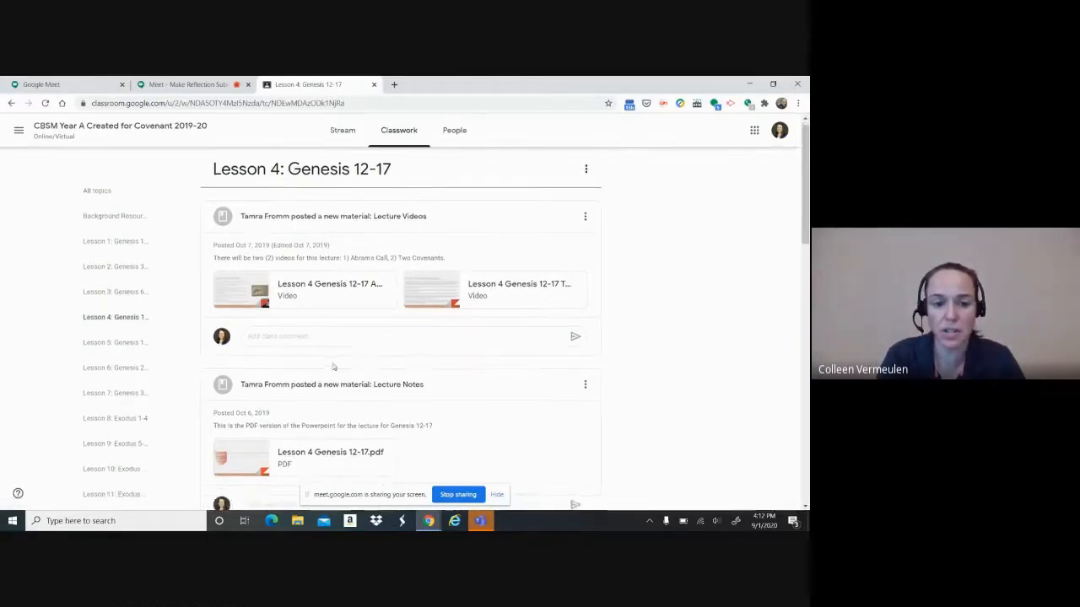
scroll(down, 3)
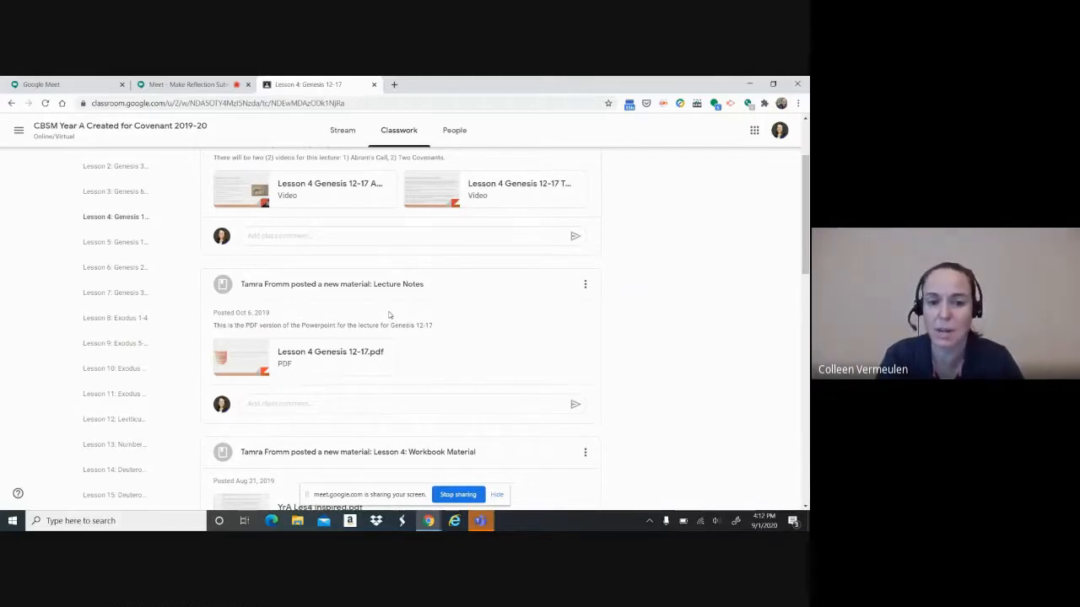
scroll(down, 3)
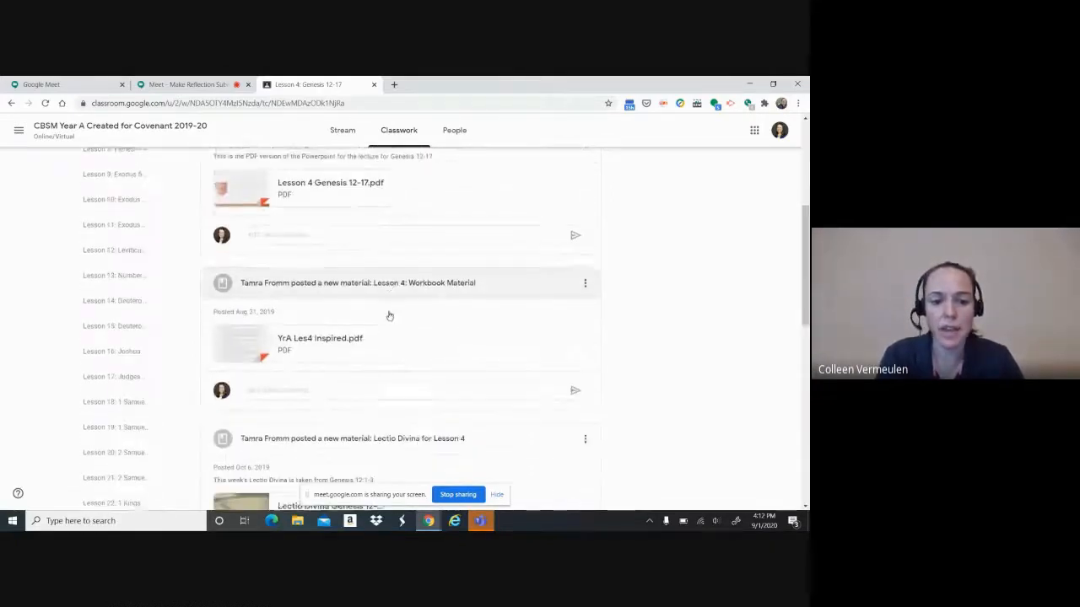
scroll(down, 3)
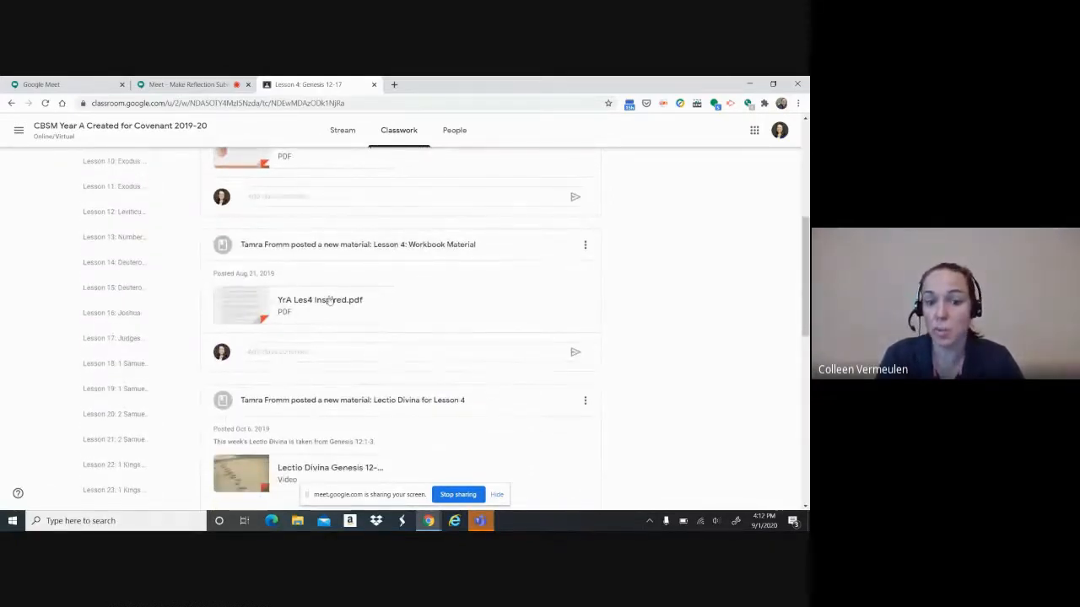
scroll(down, 3)
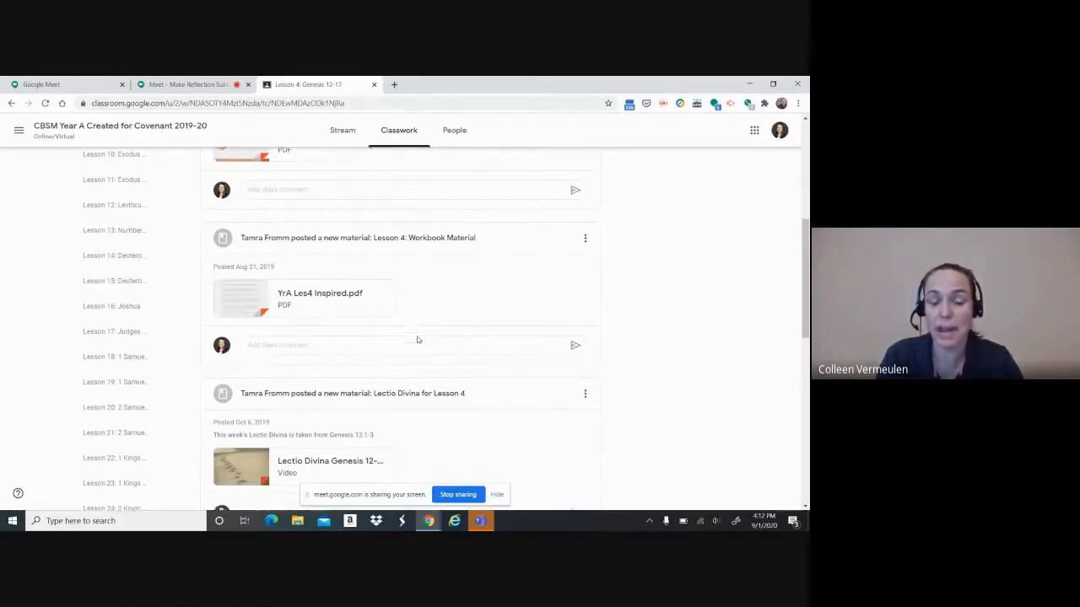
scroll(down, 3)
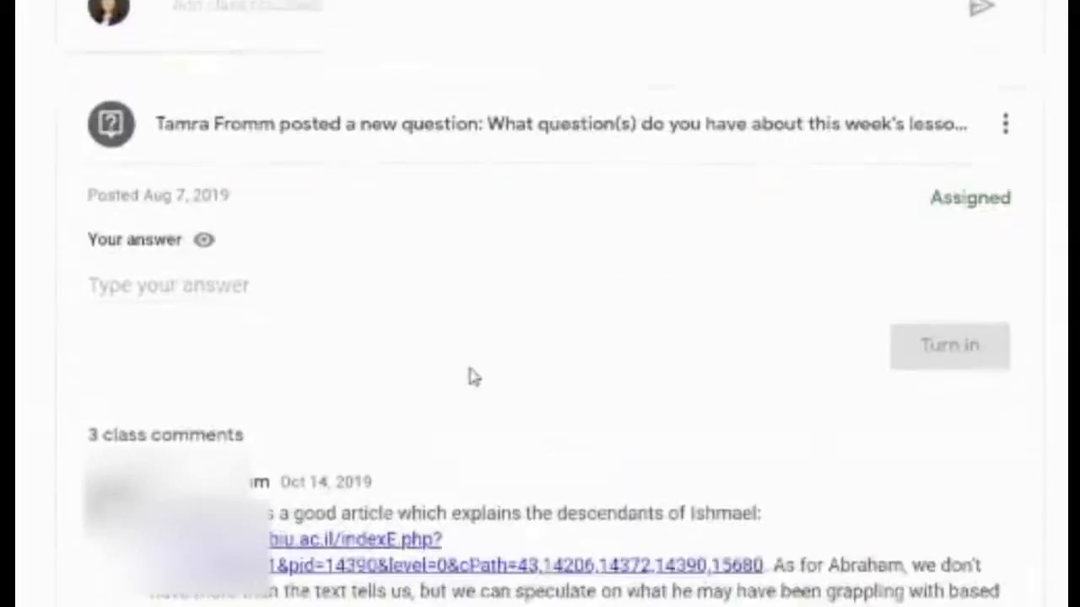
Step: Scroll down to the Lesson 4: Discussion Questions assignment due Oct 14, 2019
scroll(down, 3)
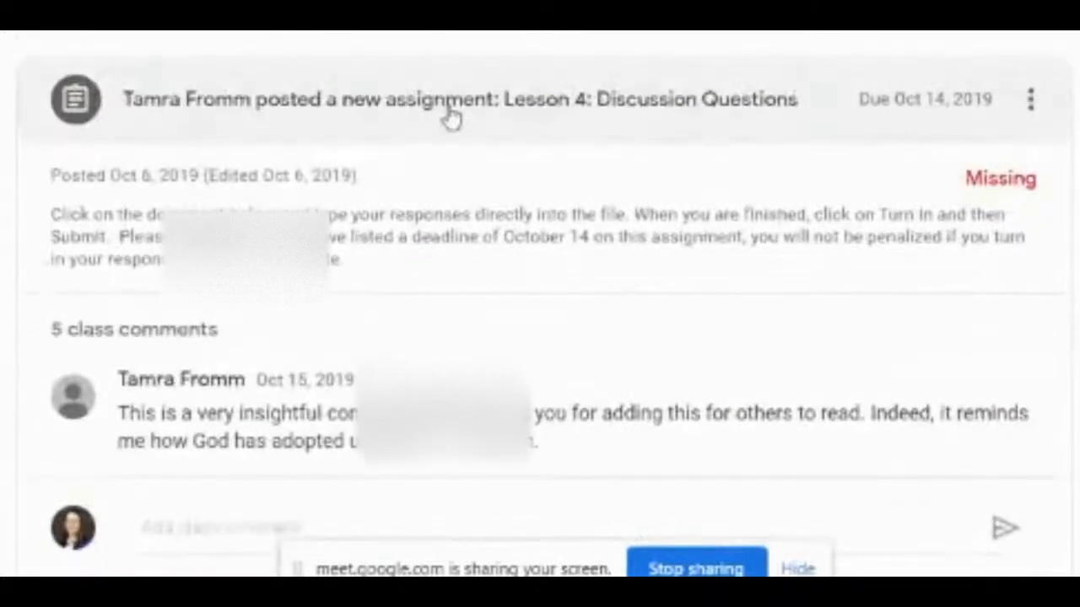
mouse_move(523, 116)
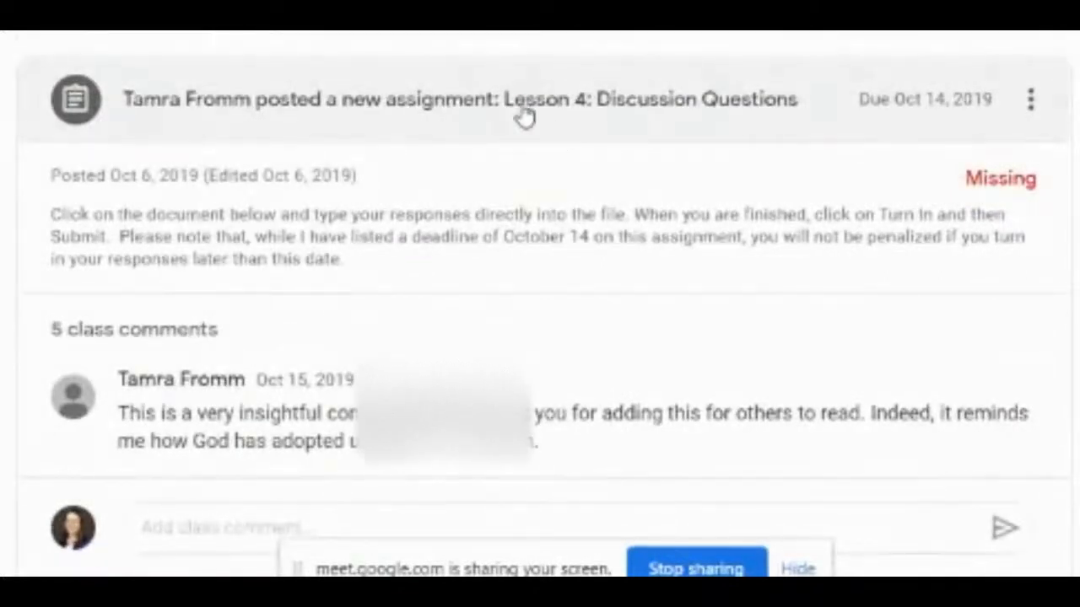
mouse_move(681, 121)
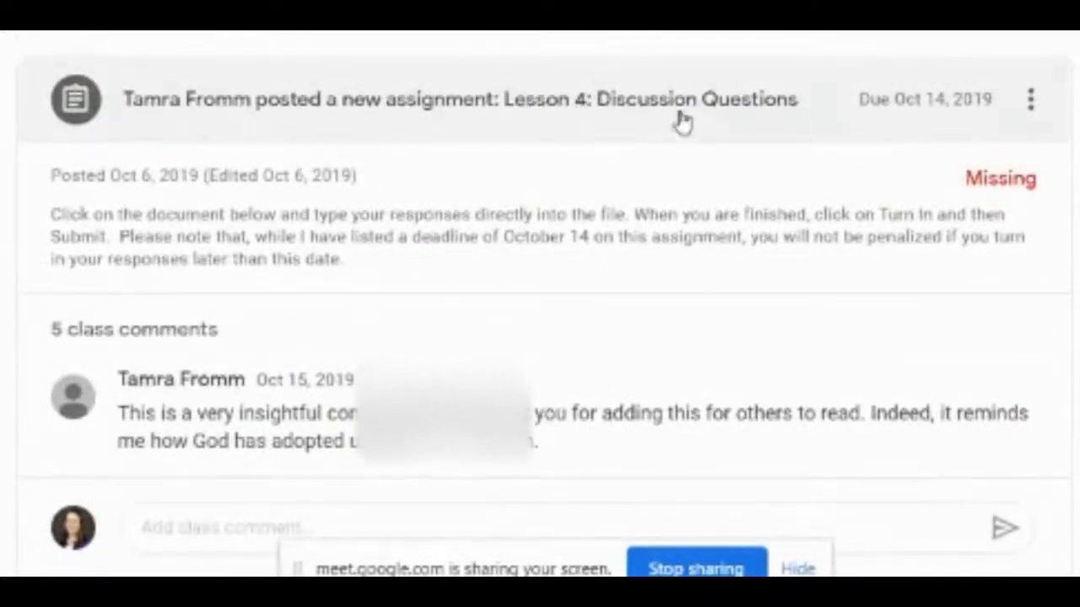
mouse_move(624, 268)
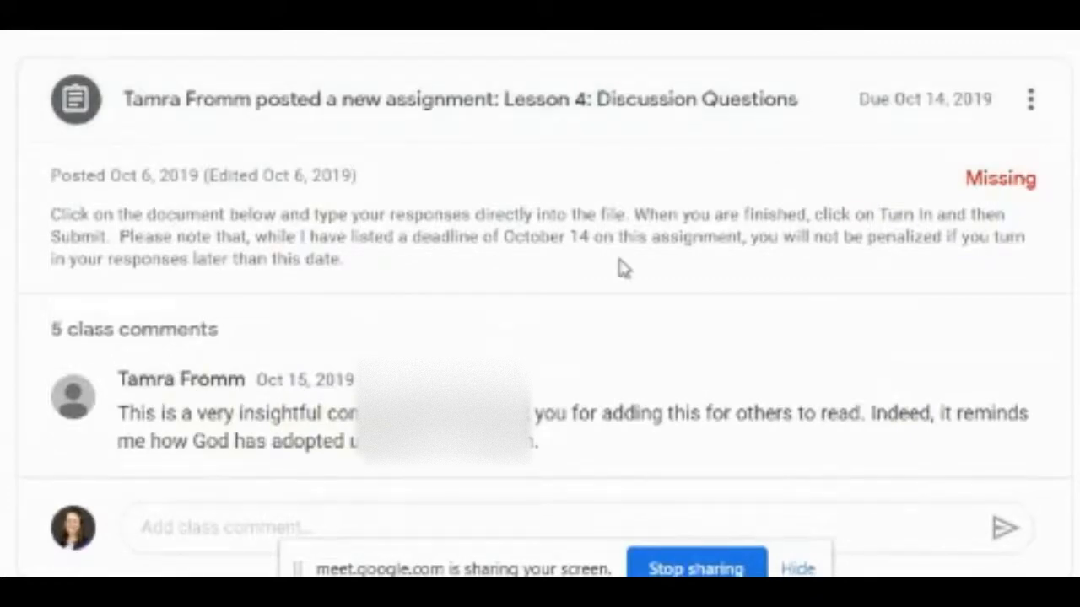
mouse_move(367, 269)
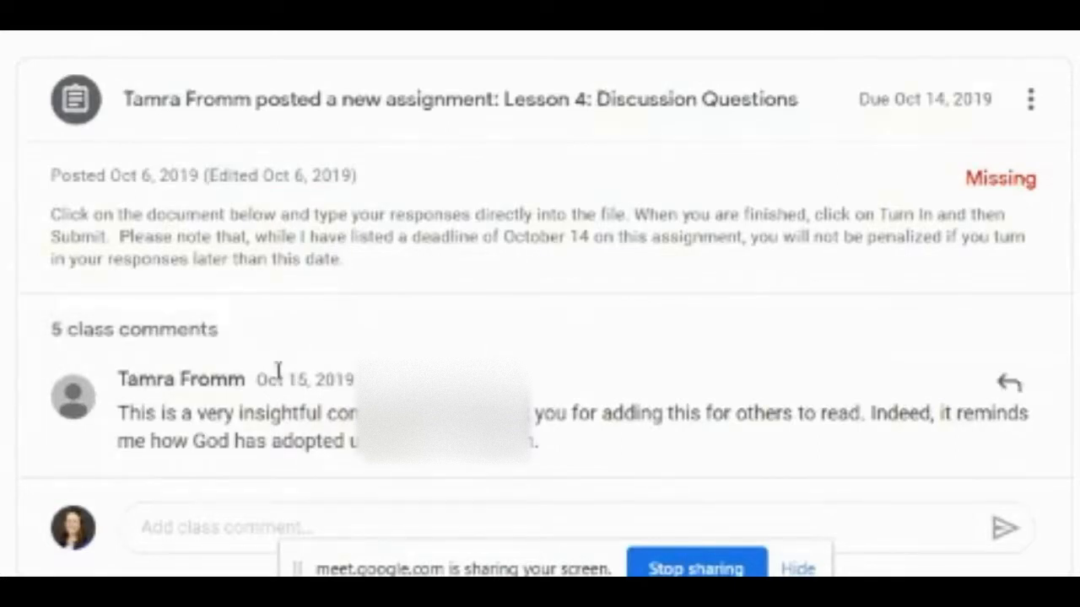
mouse_move(274, 110)
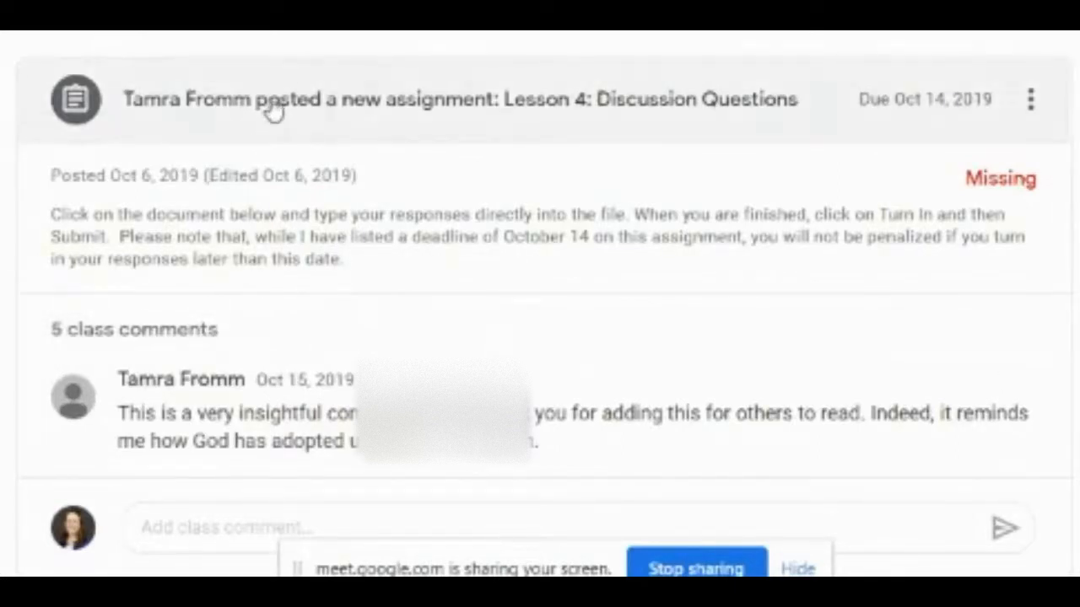
mouse_move(634, 118)
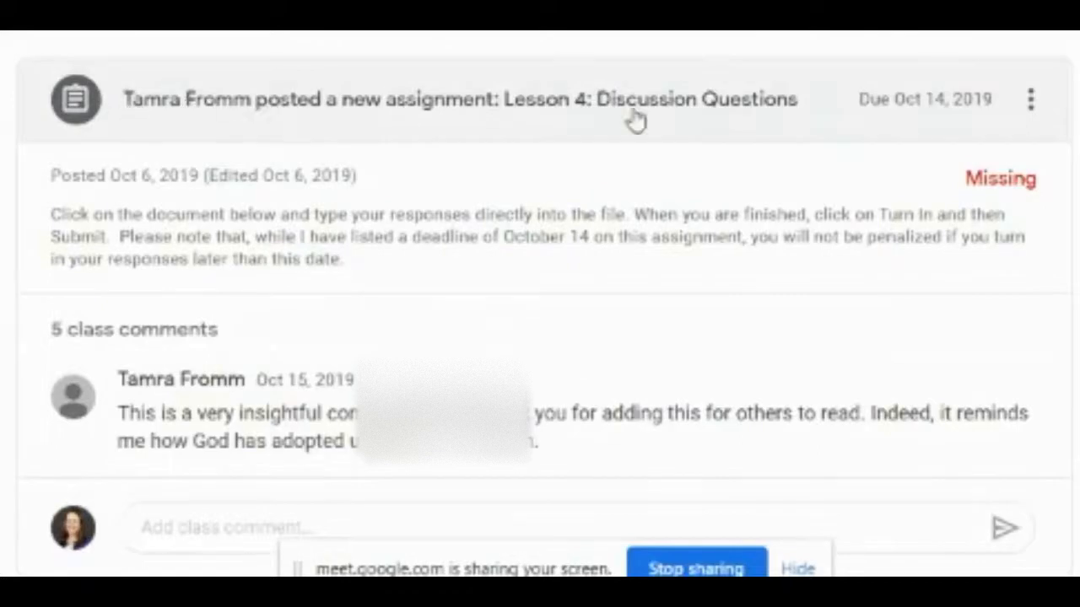
mouse_move(443, 116)
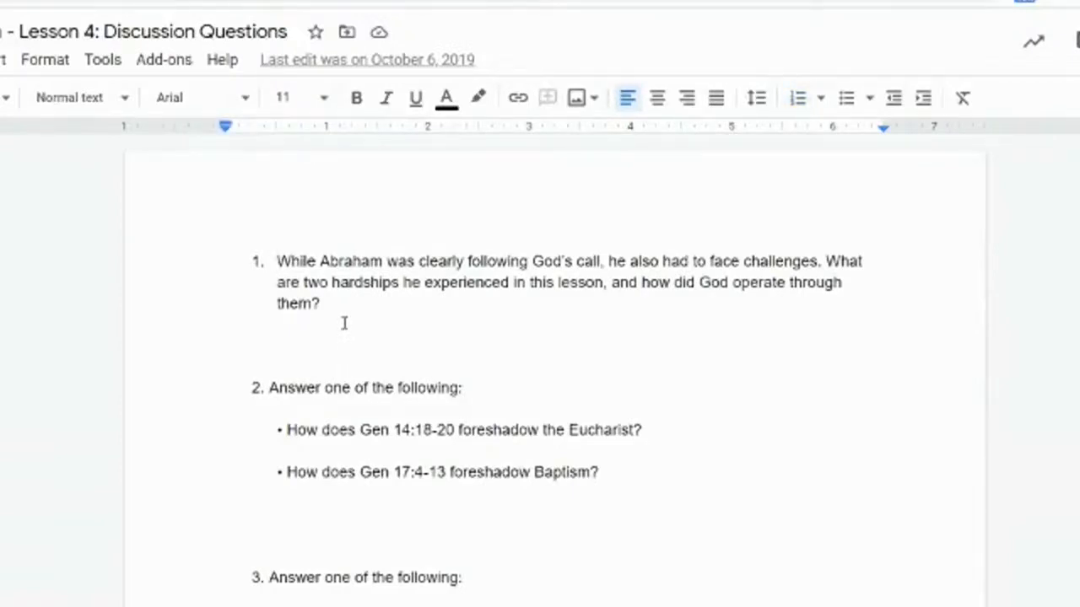
Step: Under question 1, type 'This is my sample response to this reflection question. And now I'm taking a lunch break.'
text(This is)
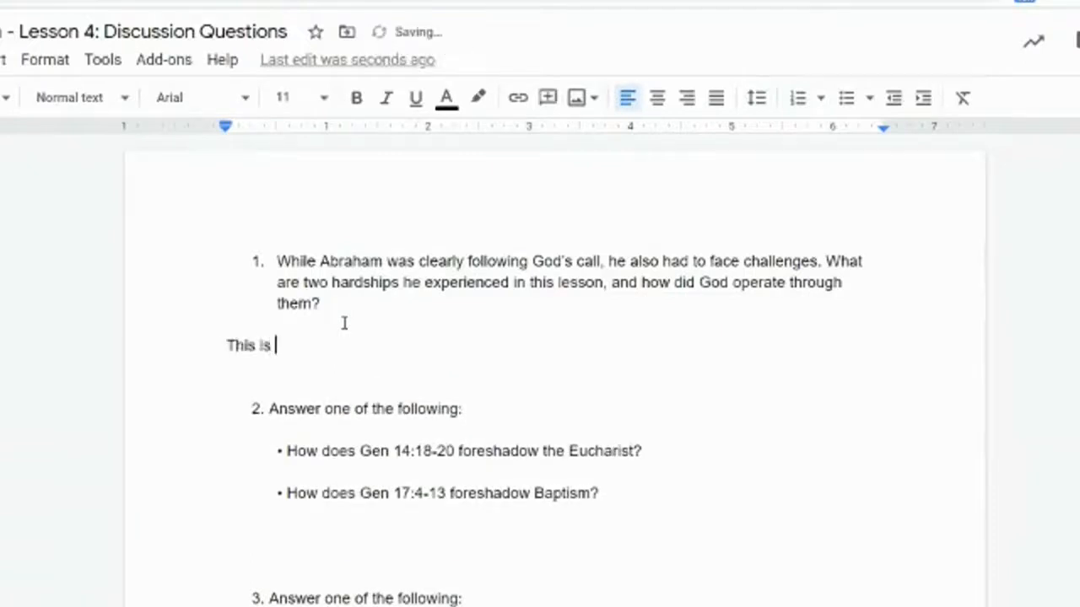
text(my sample response)
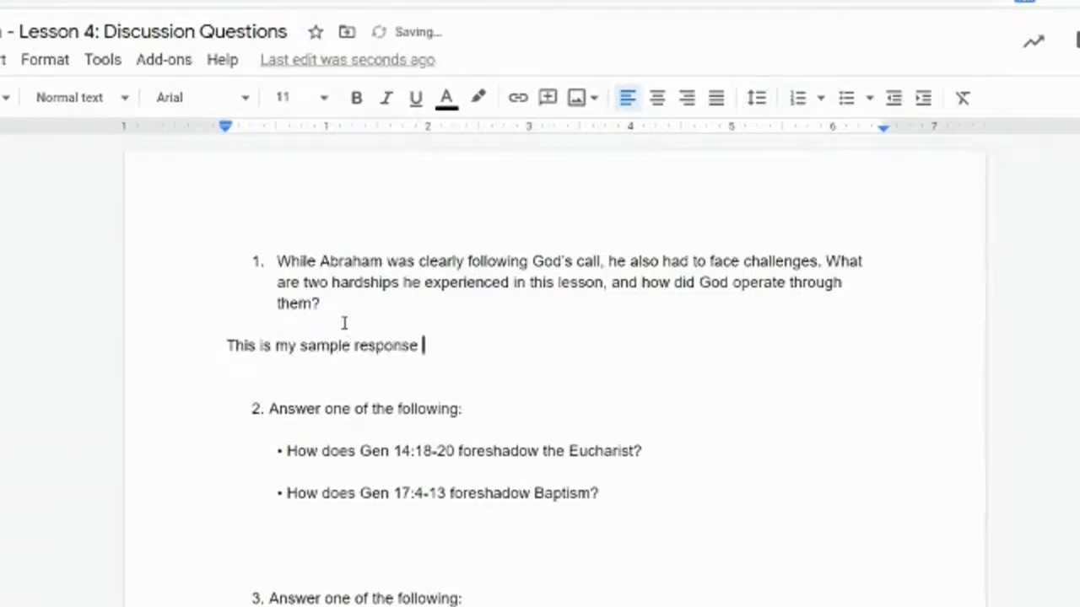
text(to this reflection)
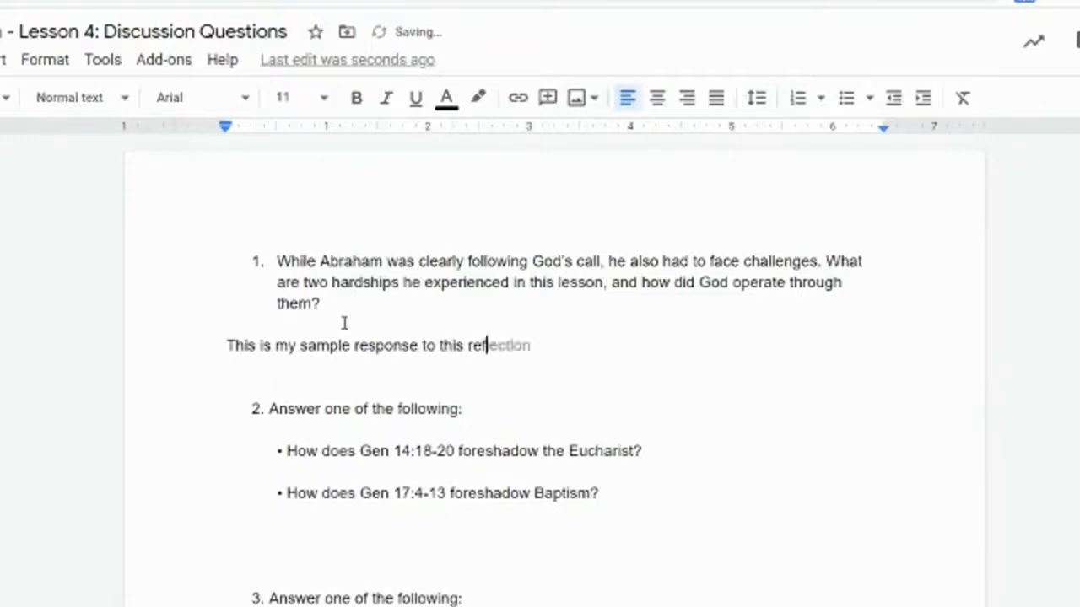
text(question)
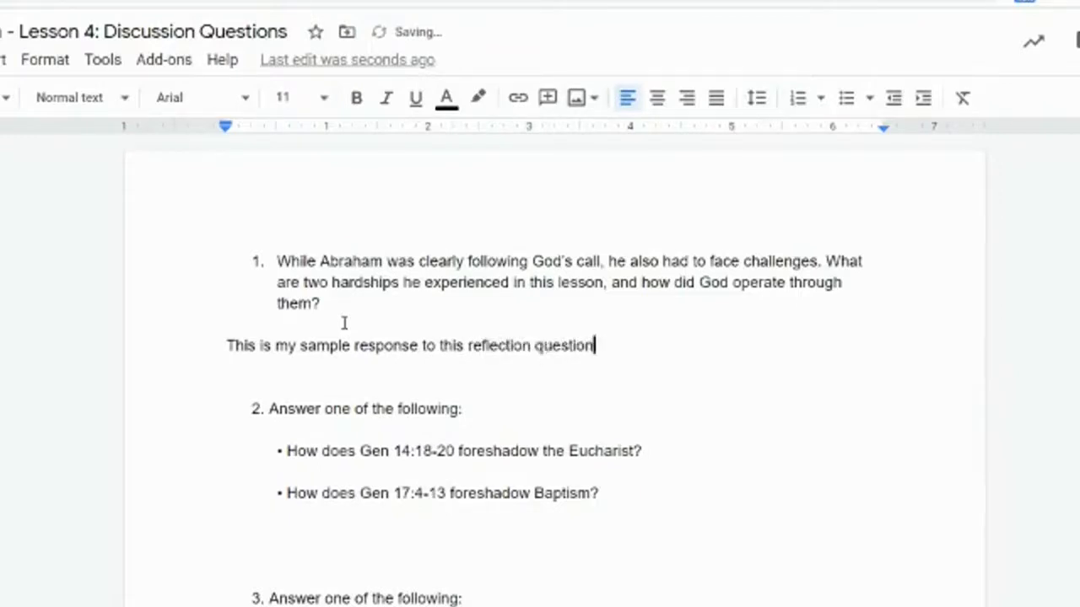
text(.)
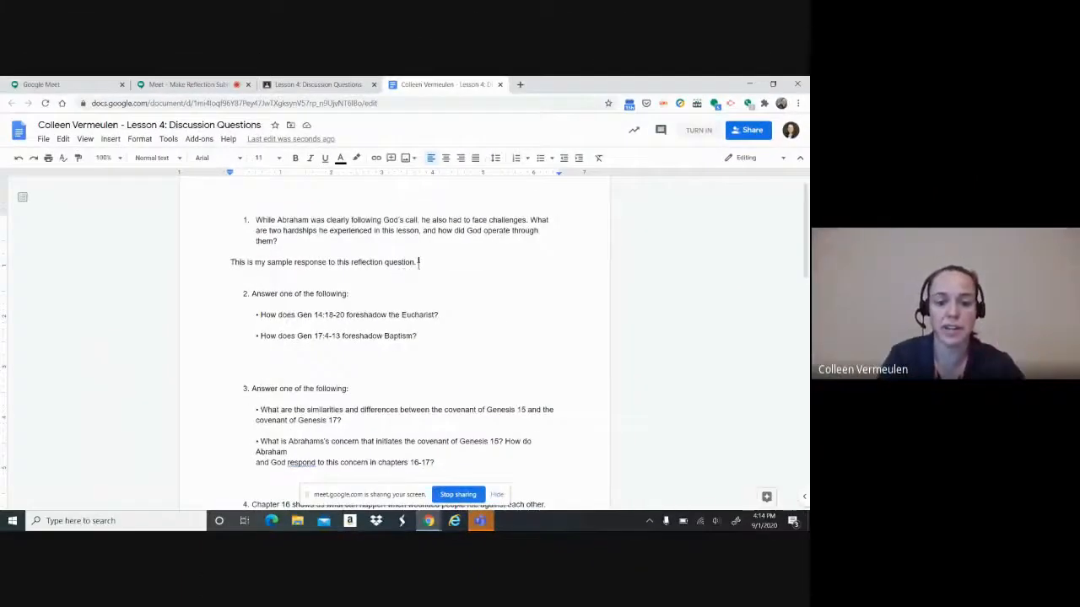
text(And now I'm taki)
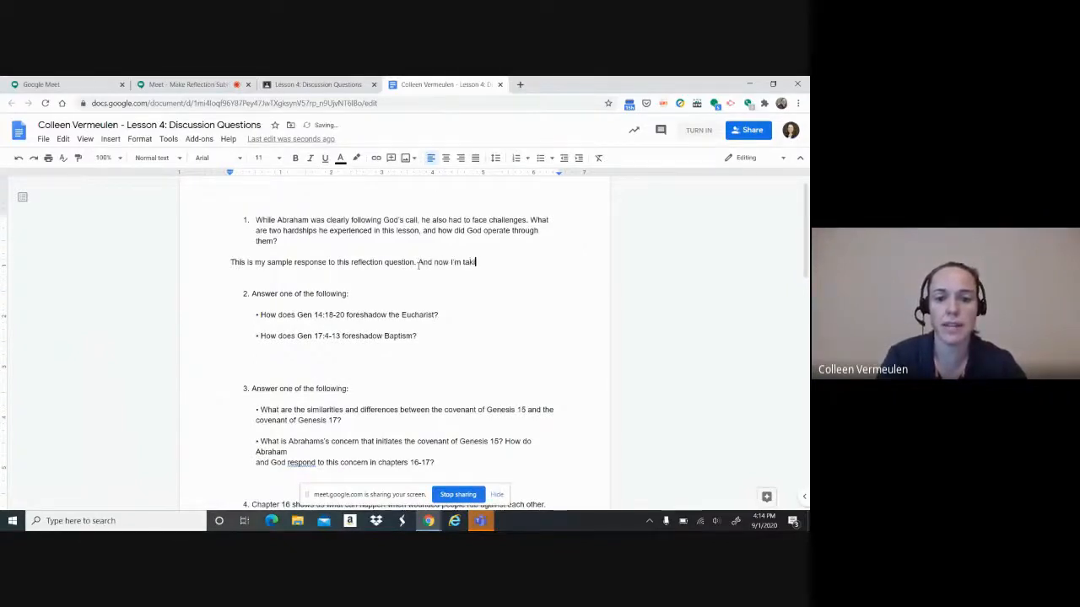
text(ing a lunch break.)
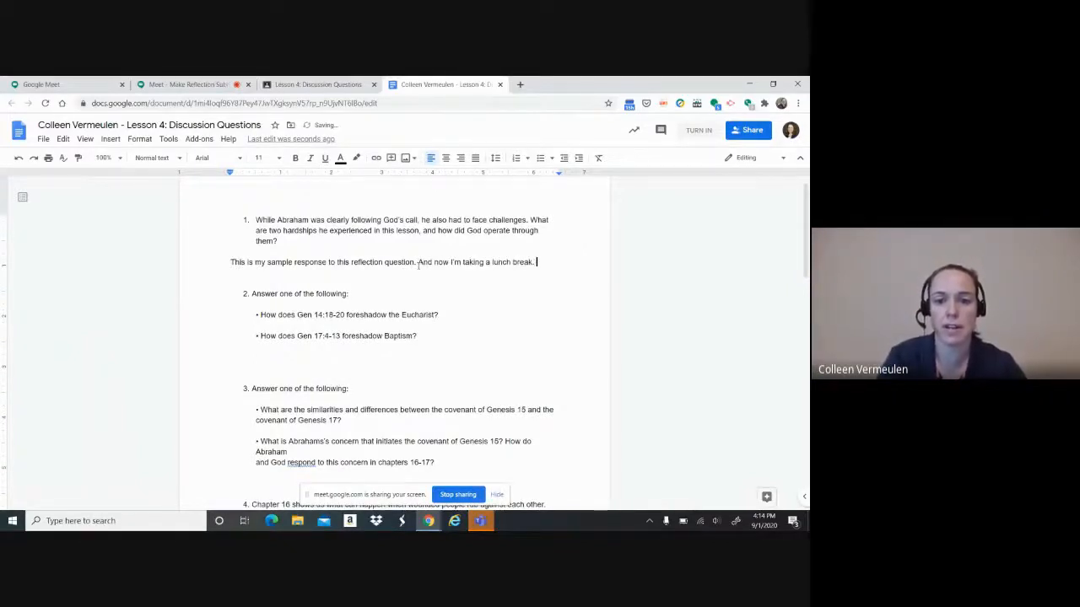
mouse_move(500, 84)
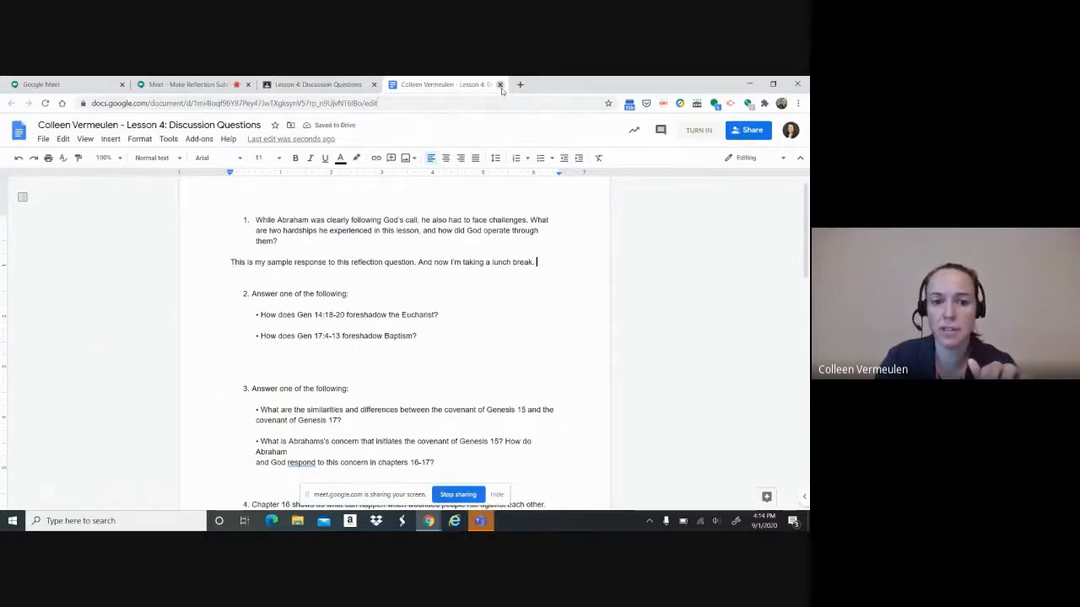
Step: Close the Google Docs tab and reopen the discussion doc from the Lesson 4 assignment
click(500, 85)
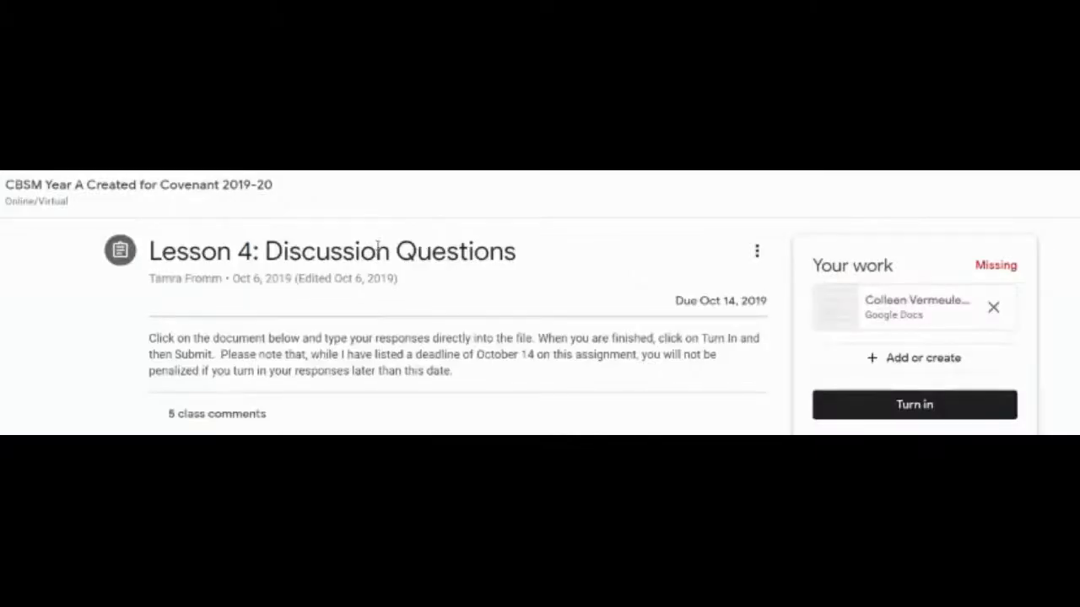
mouse_move(723, 366)
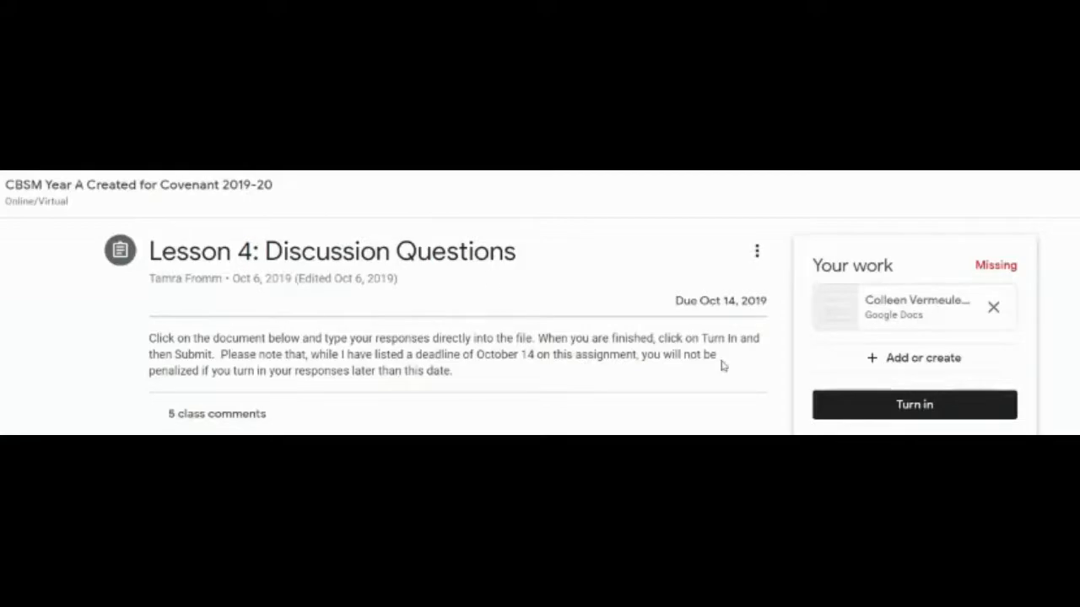
click(914, 306)
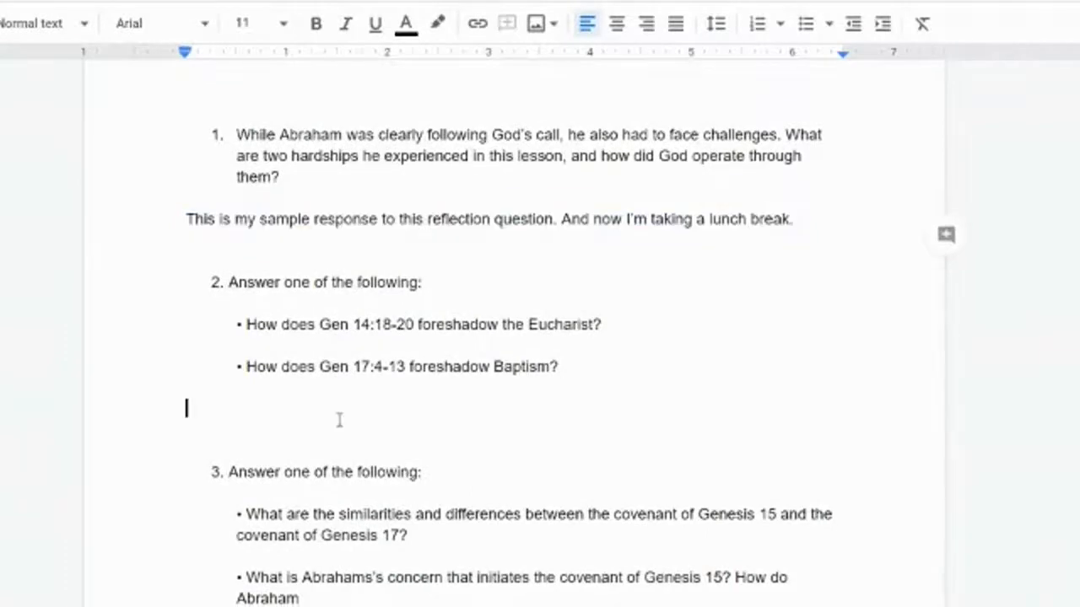
Step: Under question 2, type 'And I'm ready to share some thoughts about these questions…', fixing a typo
text(And)
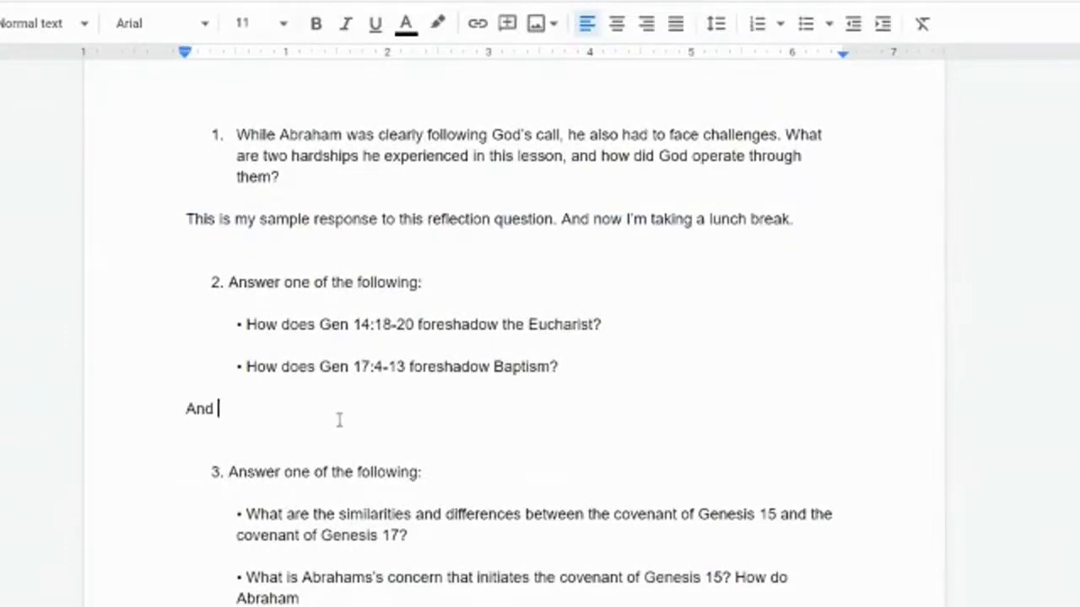
text(I'm ready to share some thoughts abou tthe)
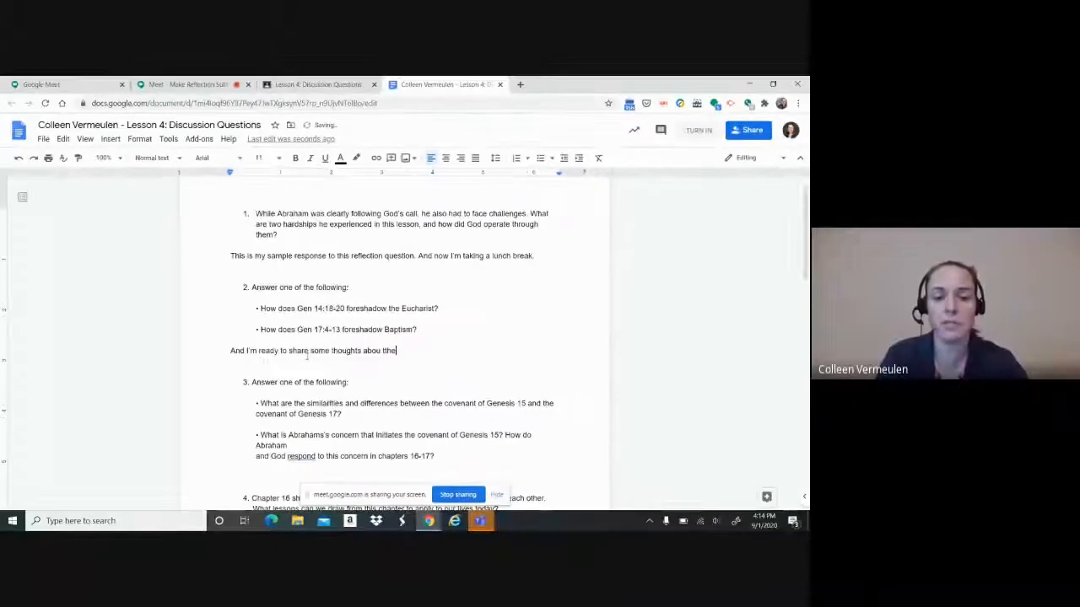
key(backspace)
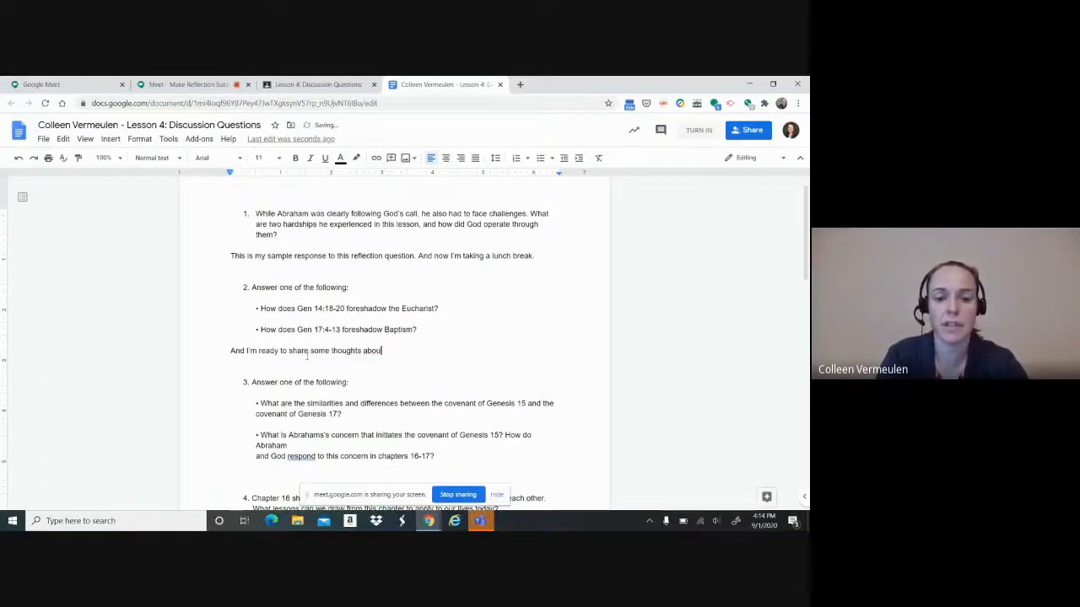
text(these questions...)
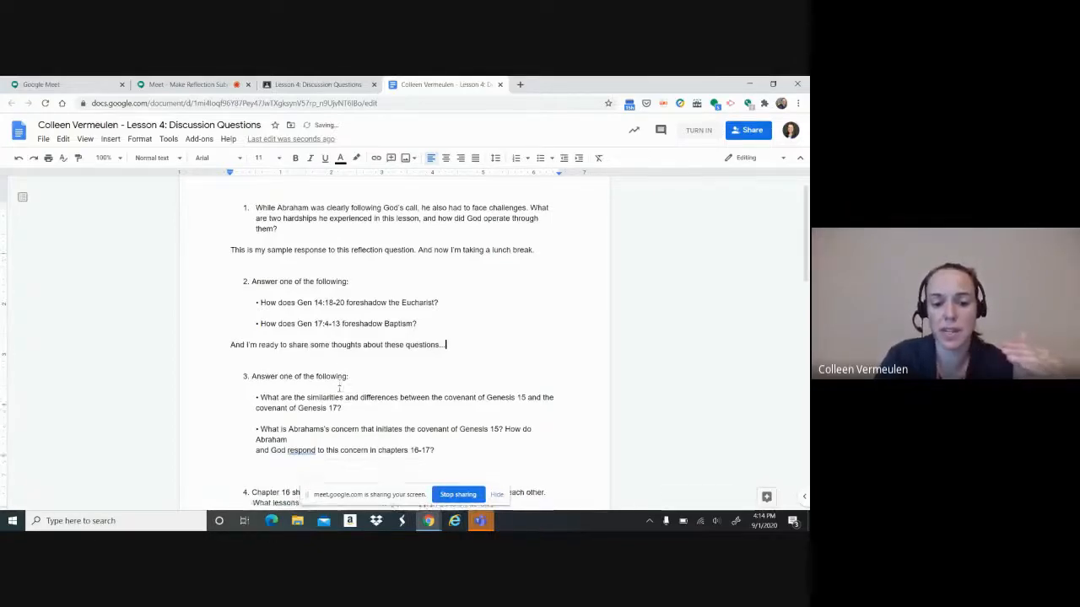
scroll(down, 3)
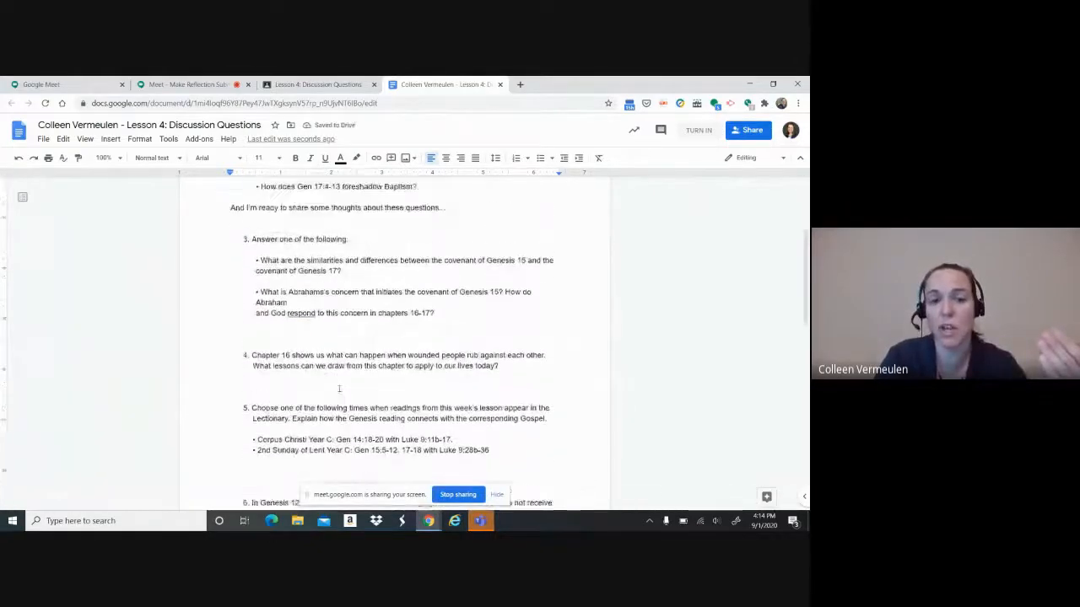
scroll(up, 3)
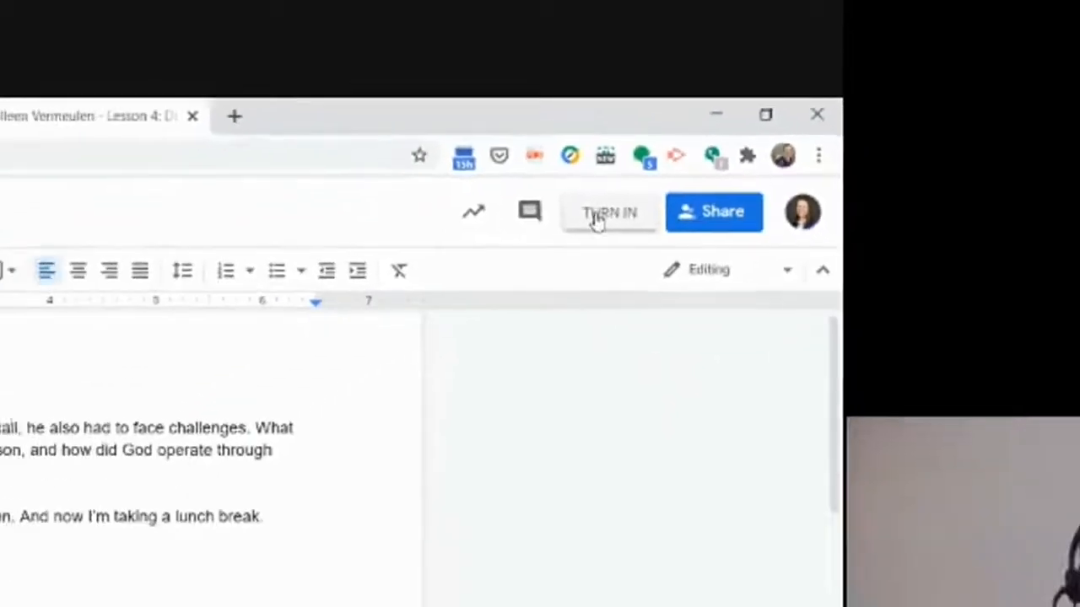
Step: Turn in the Lesson 4 discussion document and confirm the submission
click(609, 212)
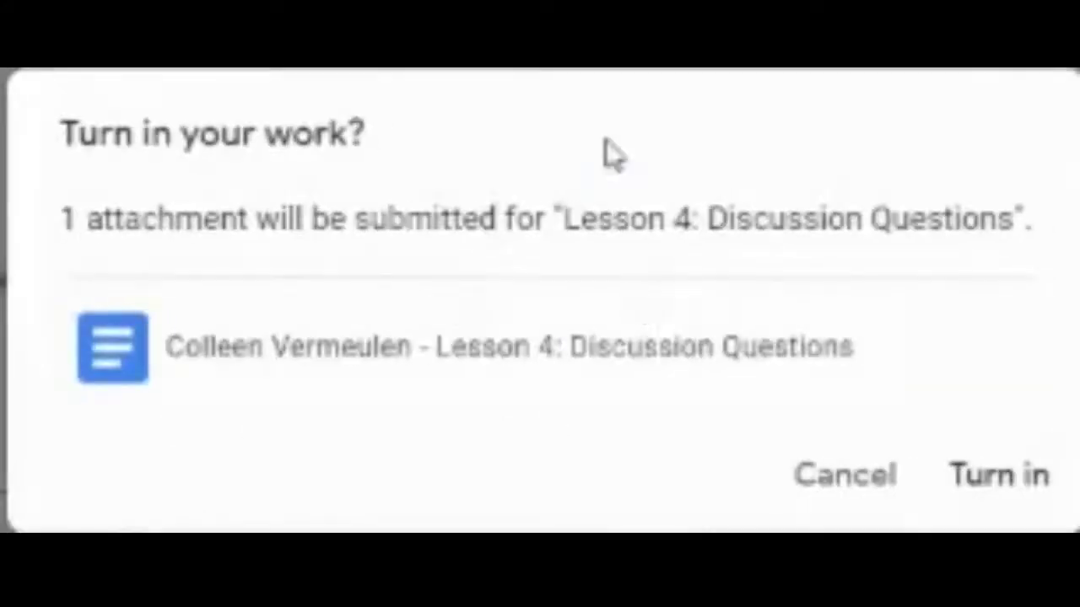
mouse_move(768, 435)
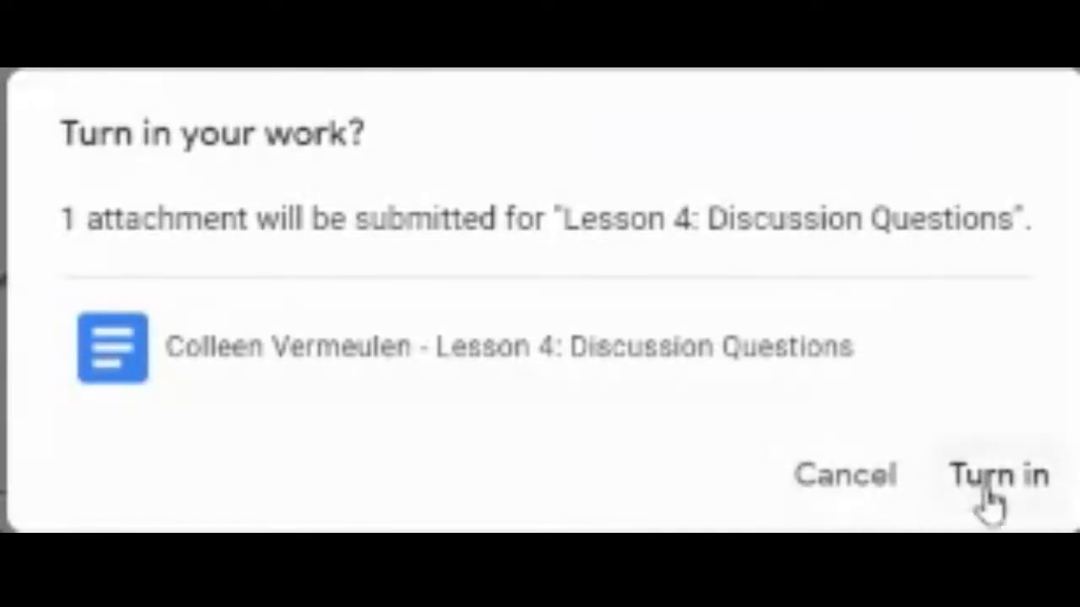
click(998, 475)
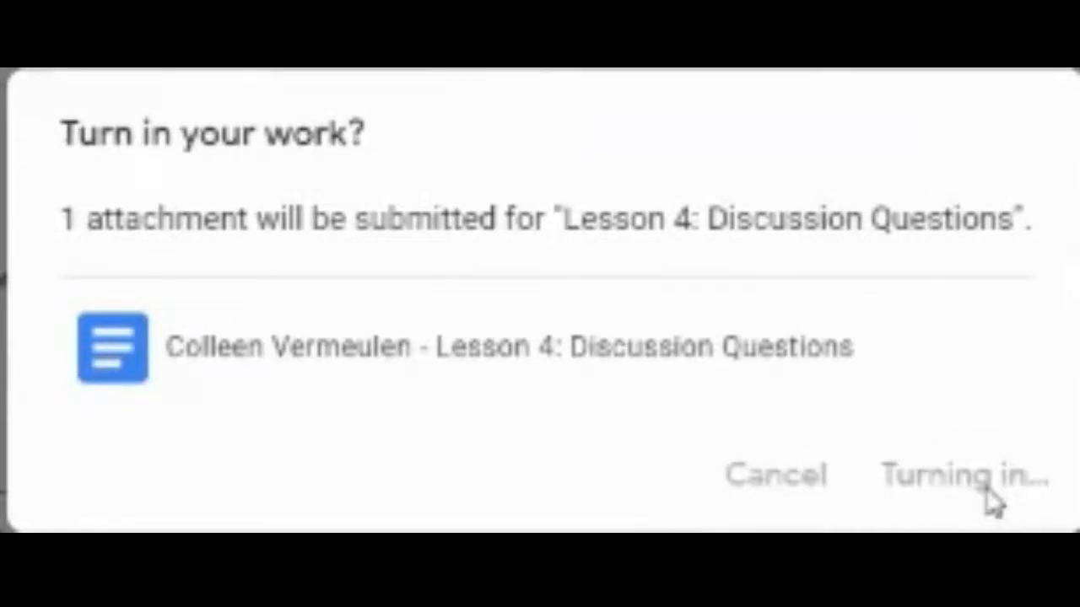
click(962, 475)
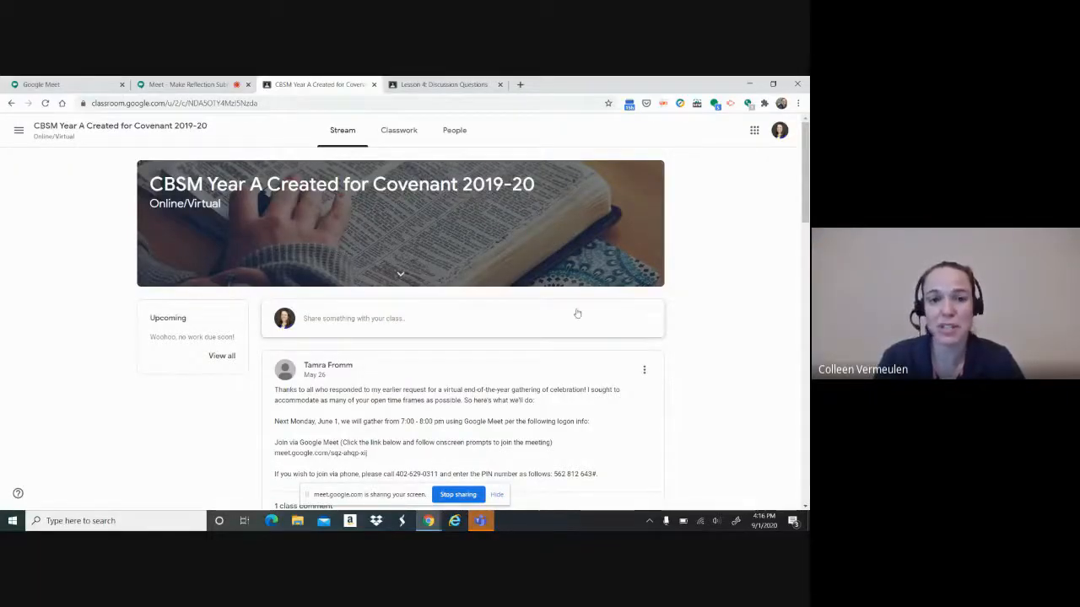
mouse_move(398, 130)
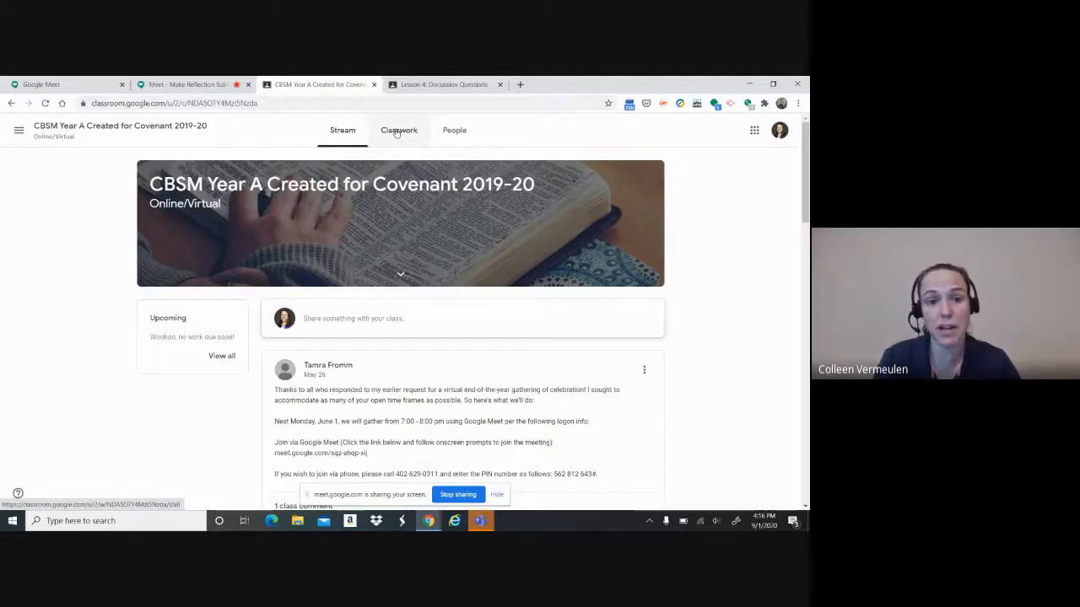
Step: Filter Classwork to Lesson 8: Exodus 1-4 and scroll to its missing Discussion Questions assignment
click(398, 130)
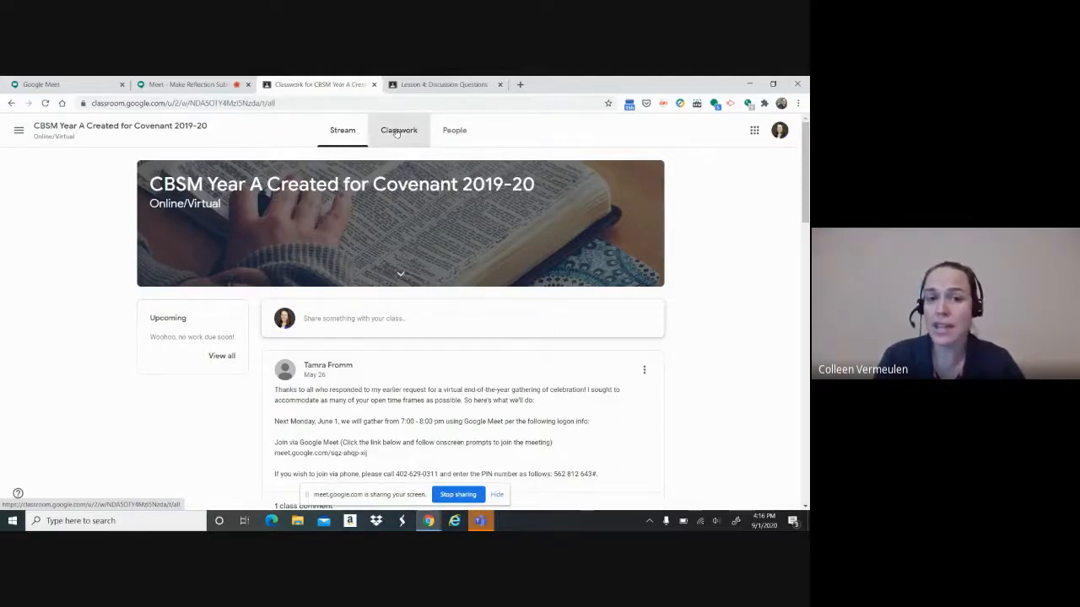
click(398, 130)
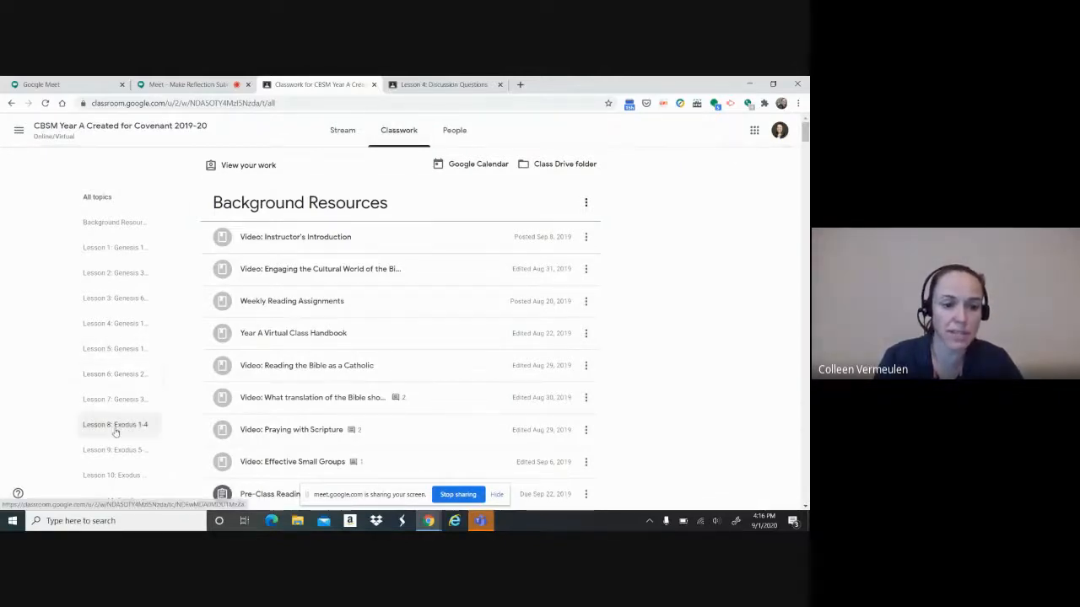
click(114, 424)
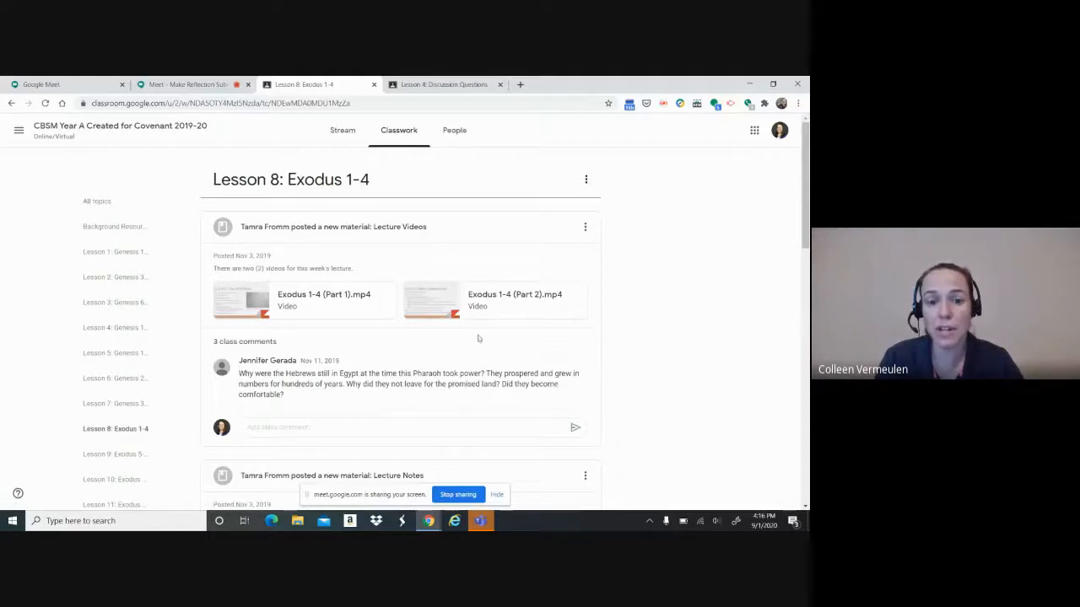
scroll(down, 3)
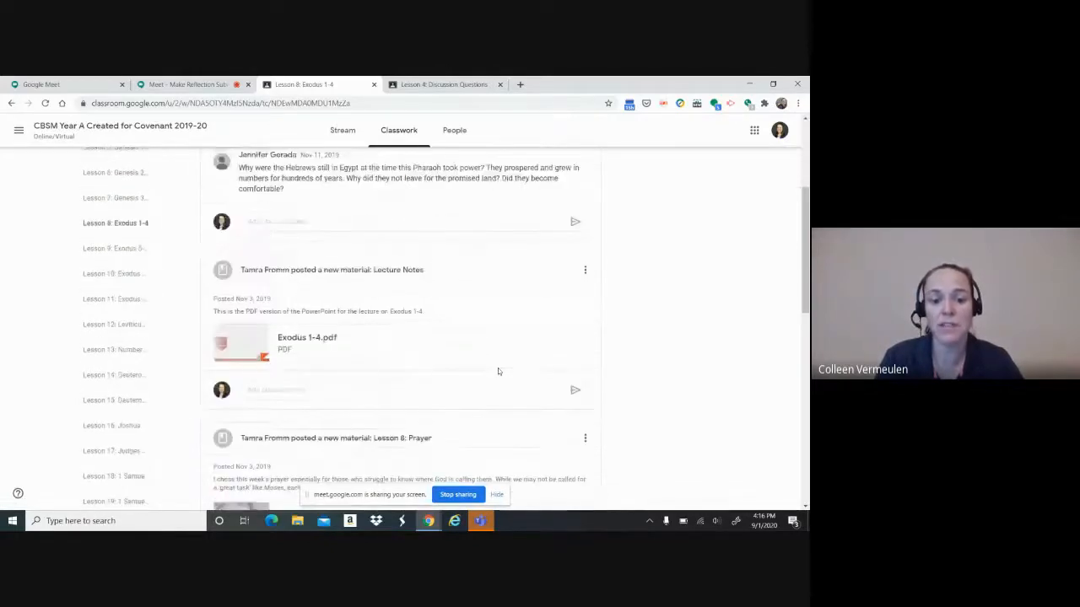
scroll(down, 3)
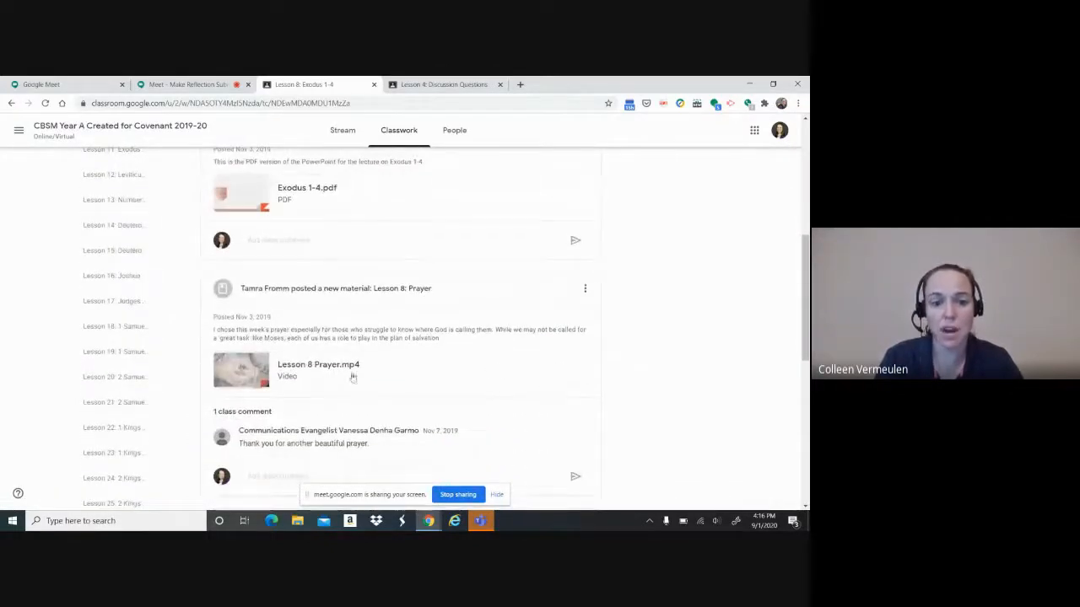
scroll(down, 3)
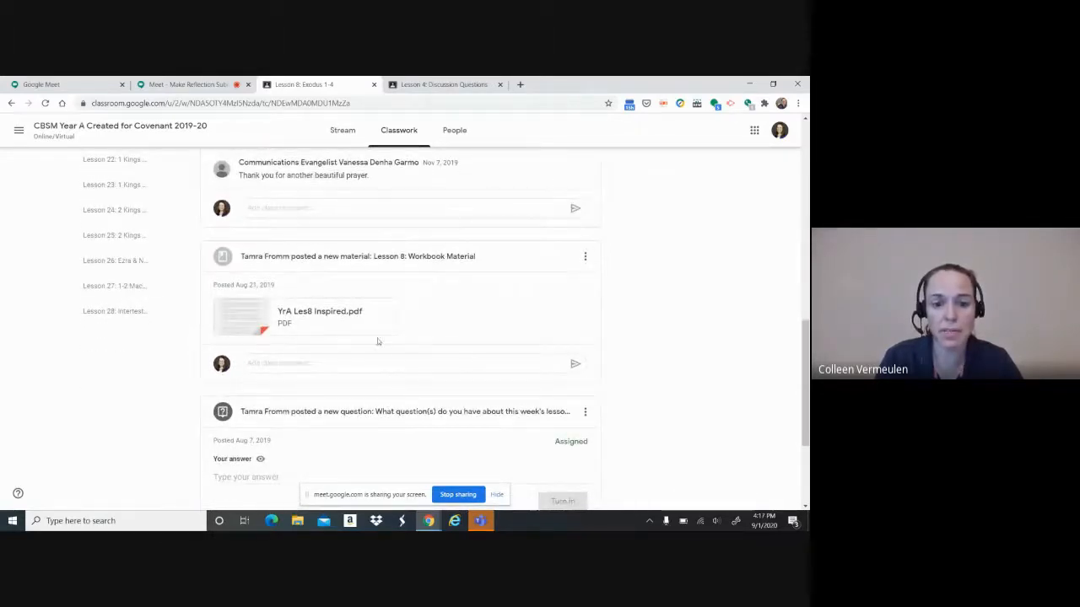
scroll(down, 3)
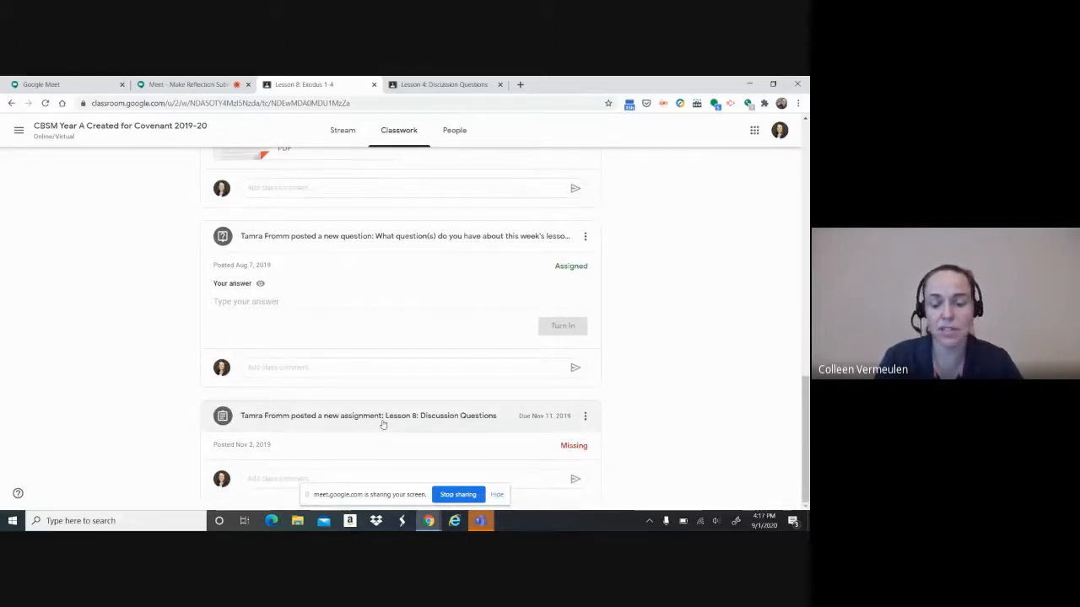
mouse_move(226, 425)
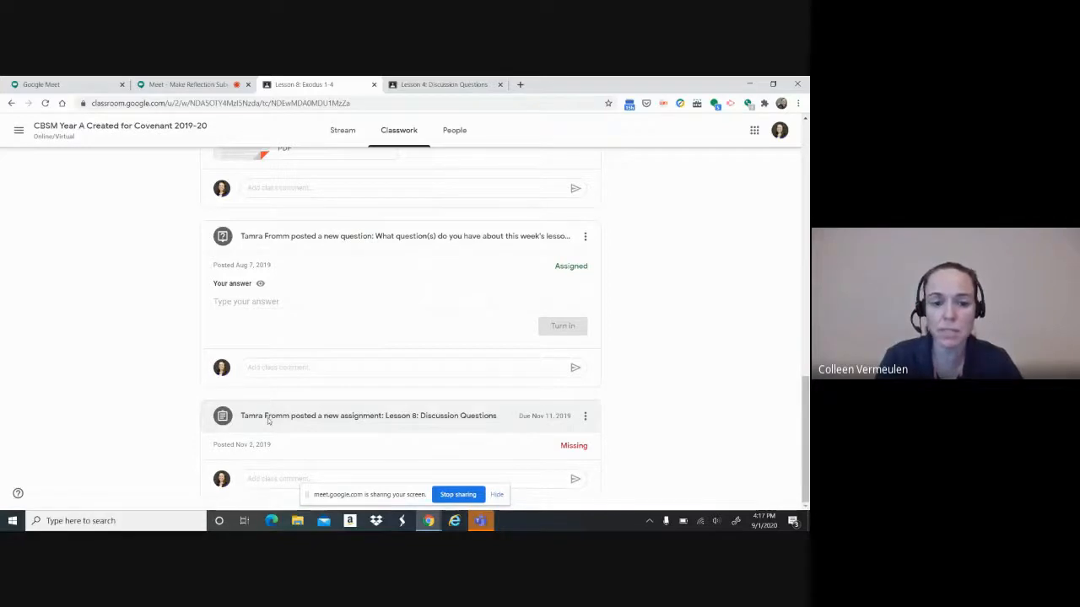
Step: Open the Lesson 8: Discussion Questions assignment and its attached Google Docs file
click(368, 416)
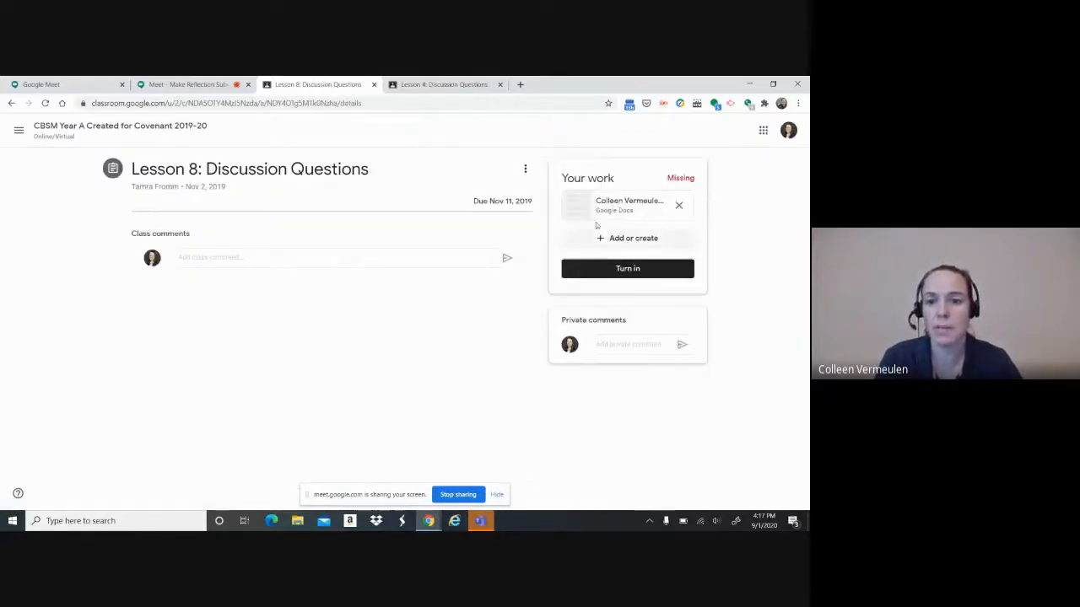
mouse_move(591, 209)
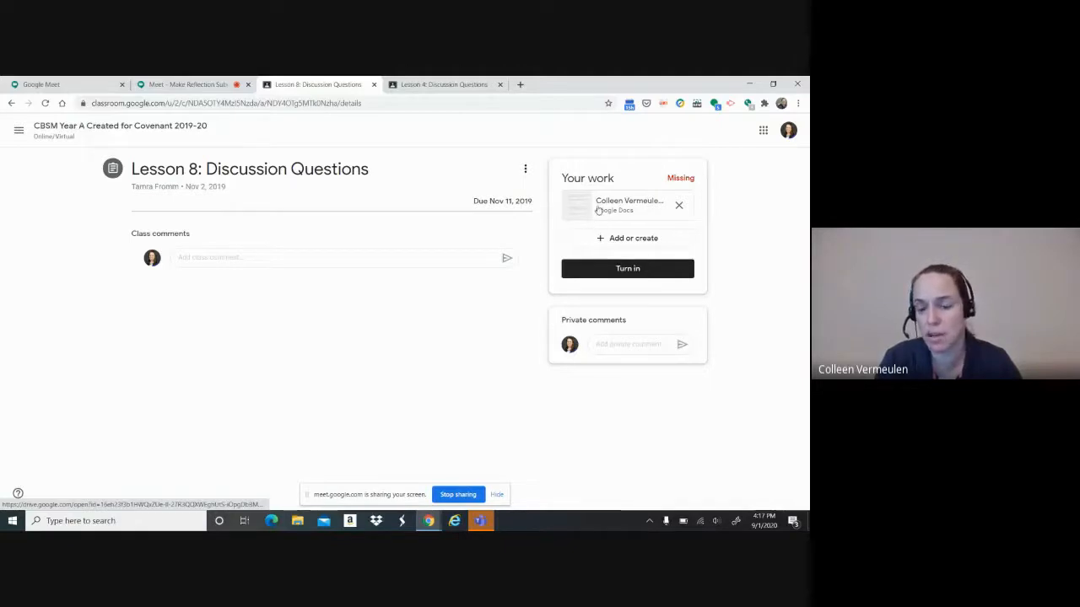
click(626, 205)
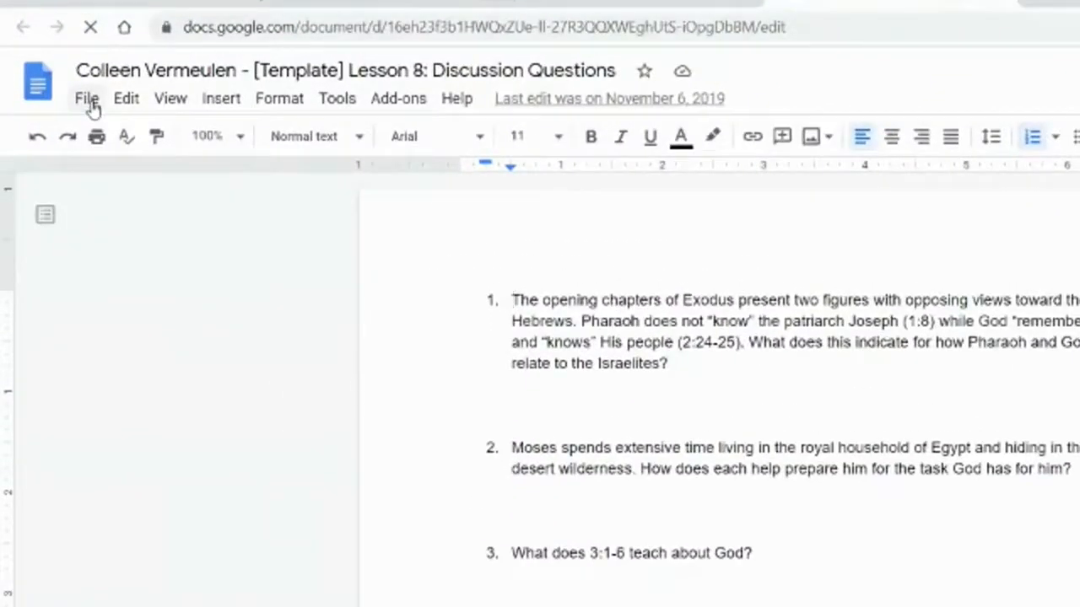
click(86, 98)
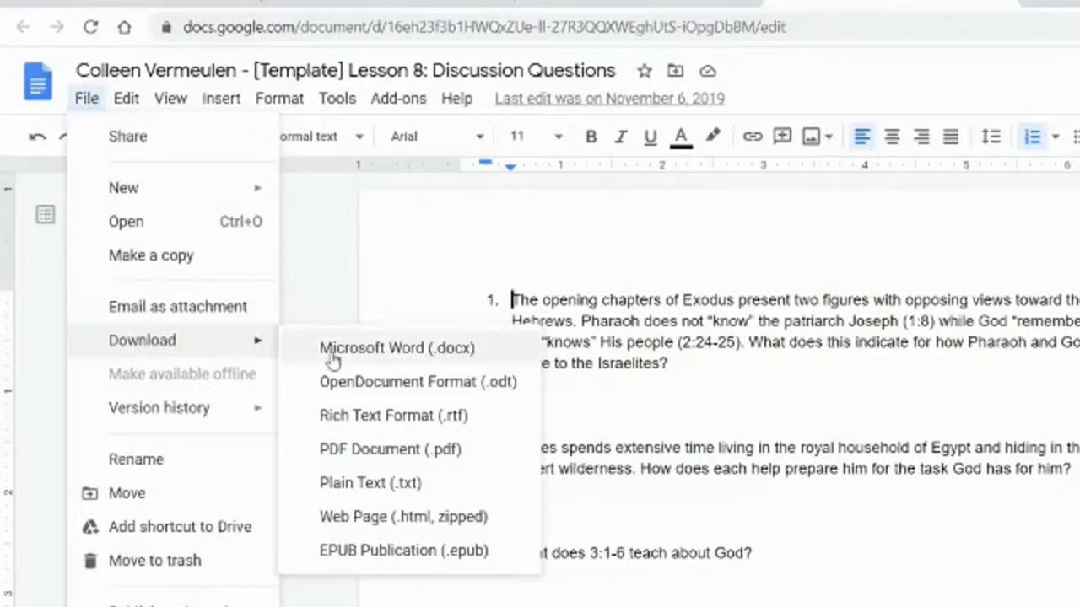
mouse_move(343, 358)
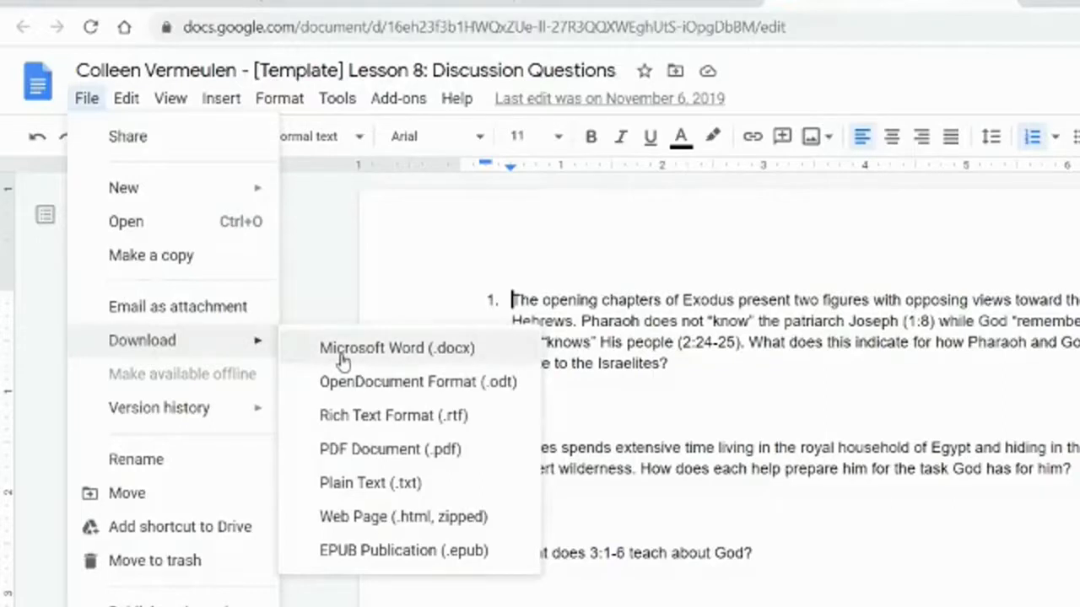
mouse_move(378, 361)
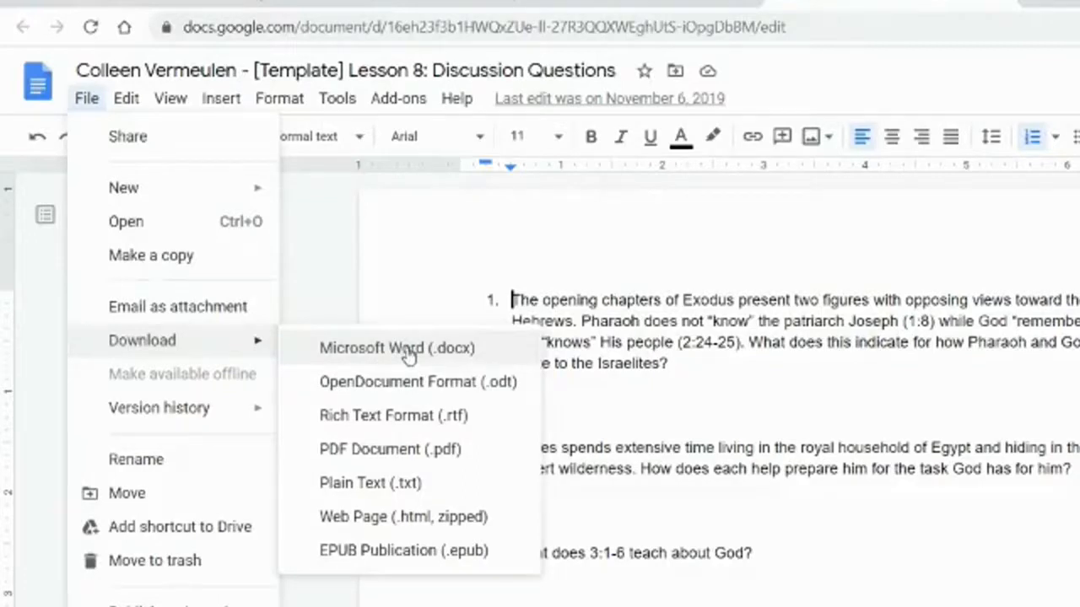
mouse_move(416, 397)
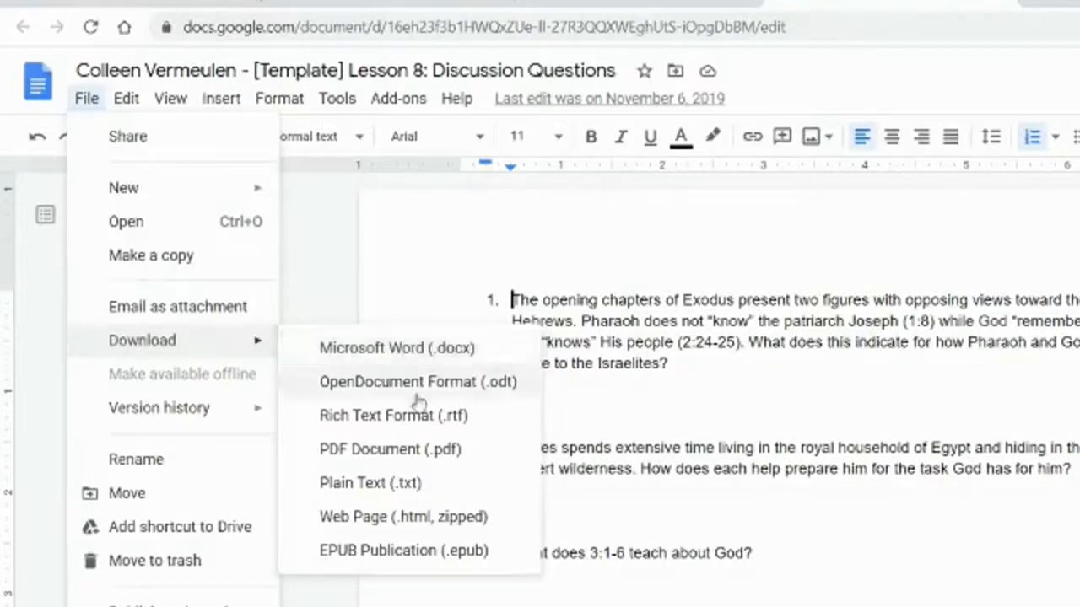
mouse_move(401, 458)
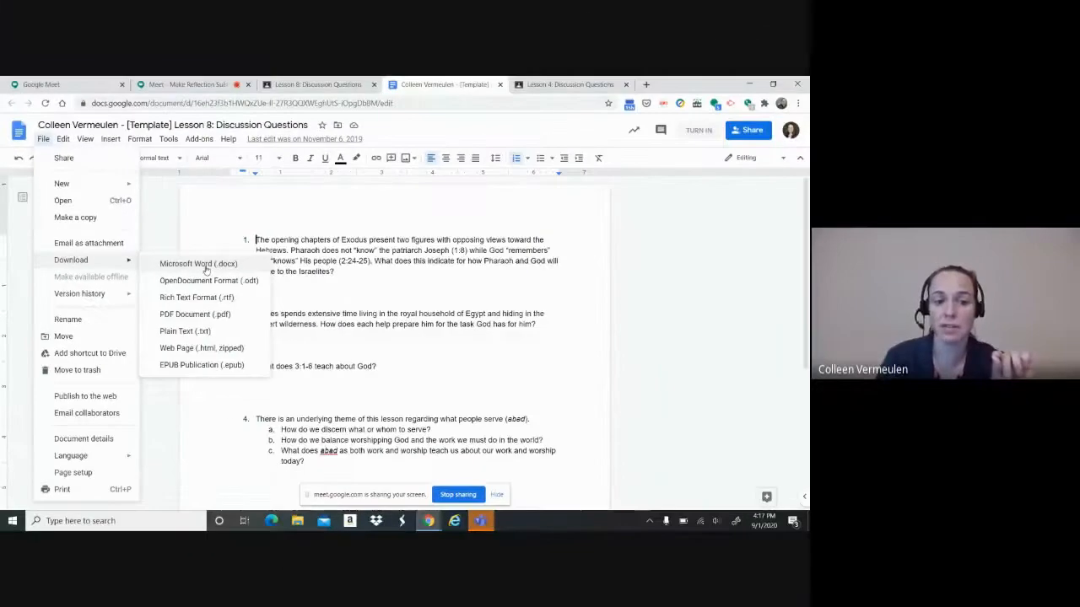
mouse_move(206, 316)
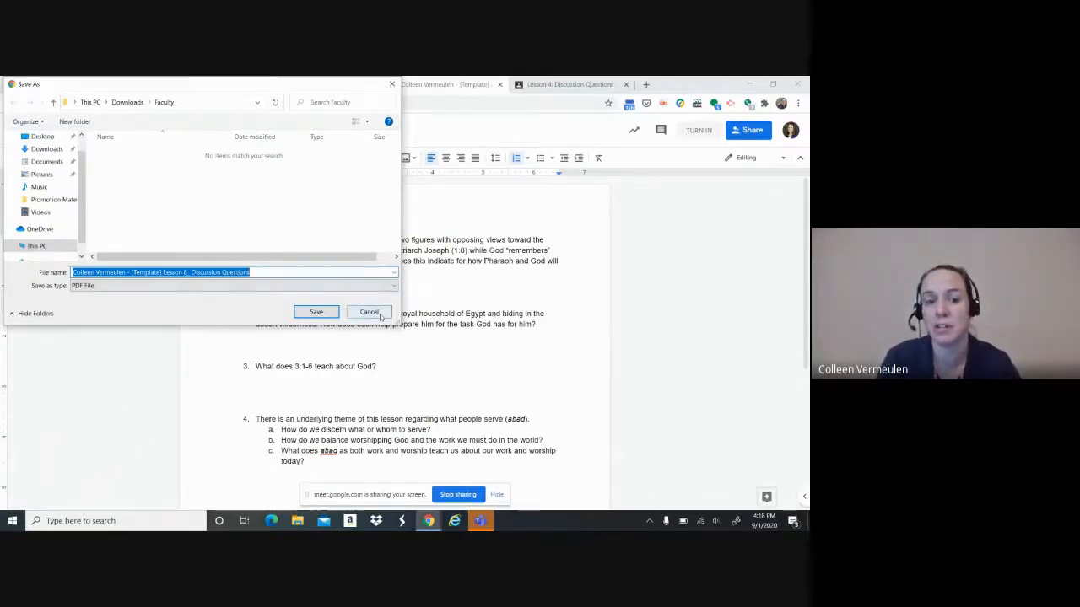
click(369, 312)
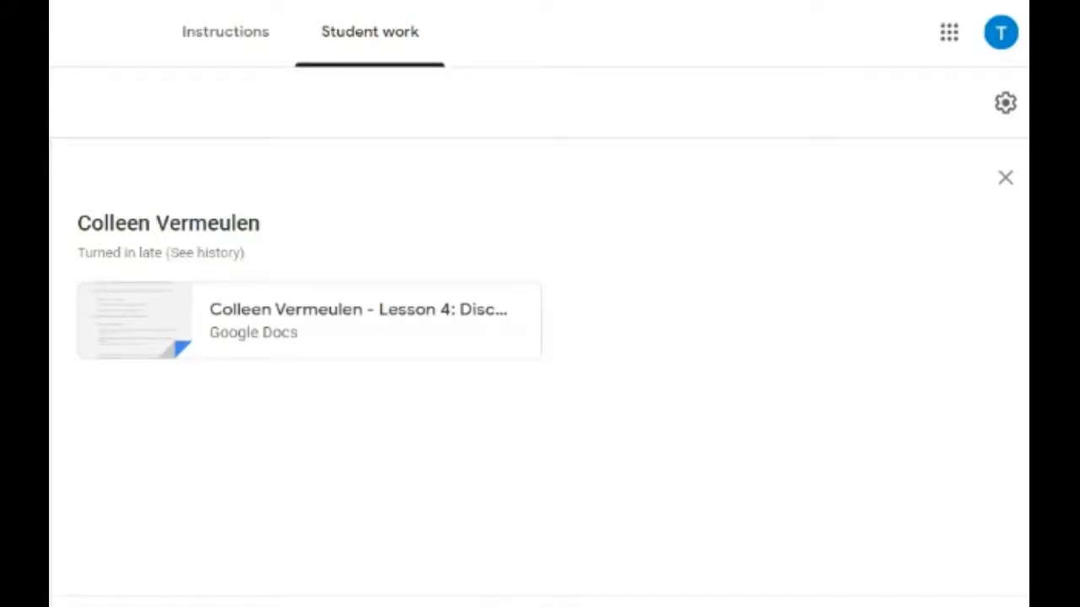
mouse_move(432, 209)
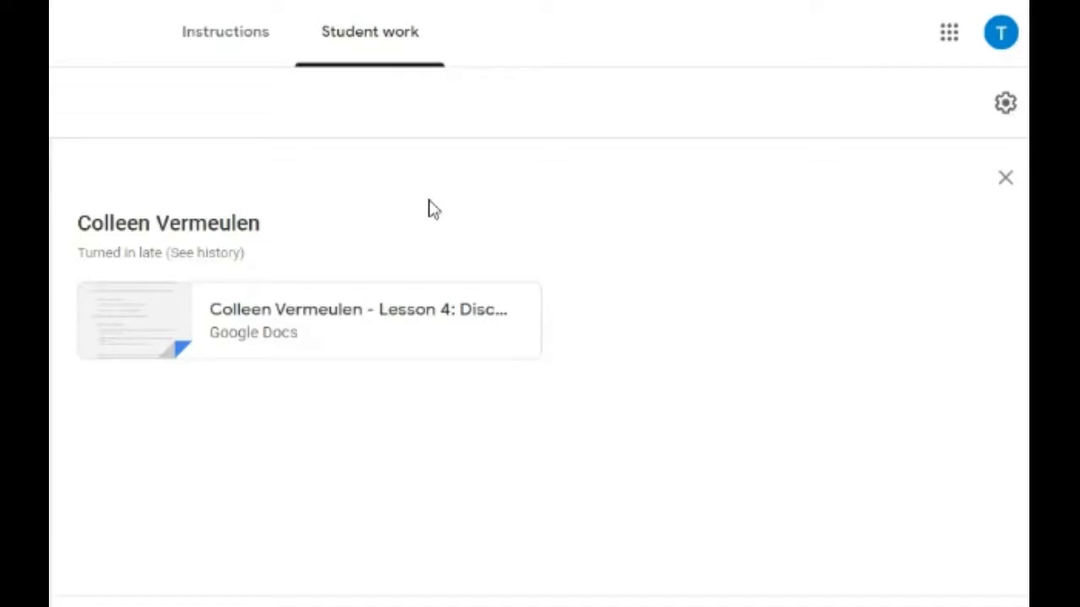
mouse_move(420, 225)
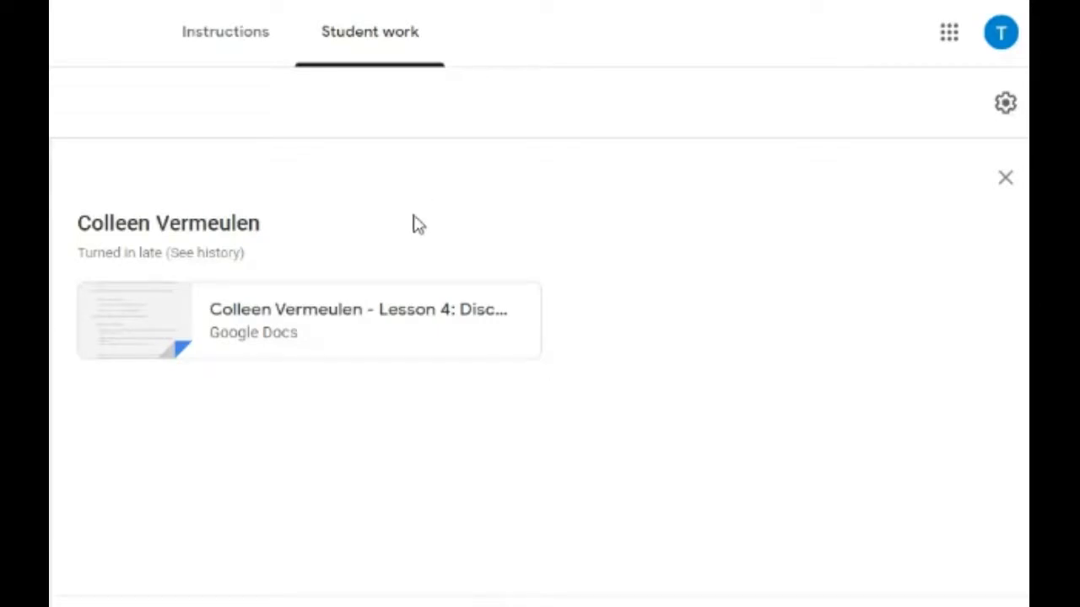
mouse_move(355, 207)
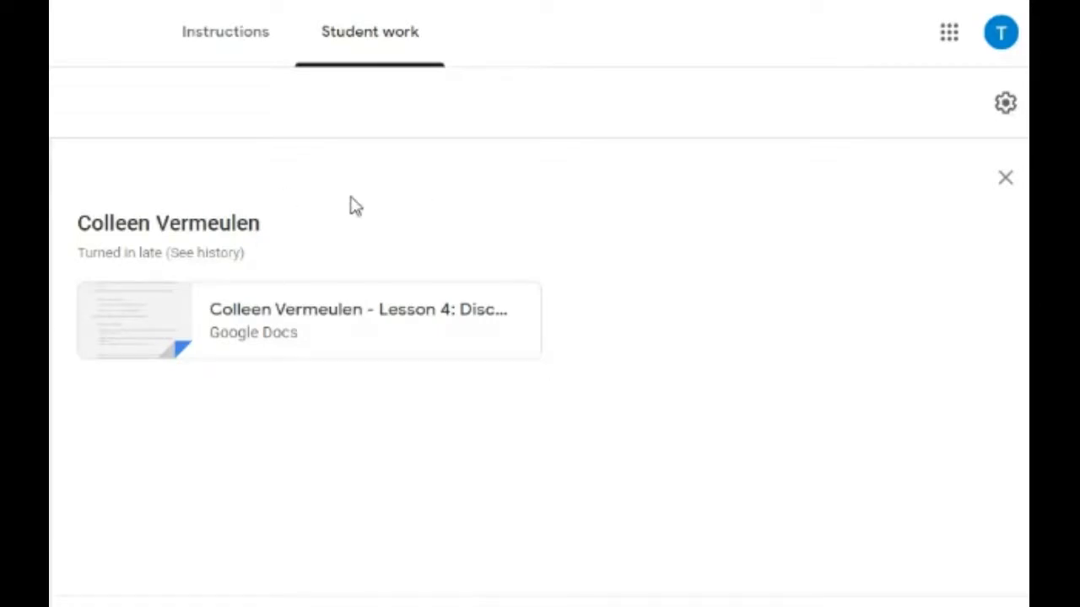
mouse_move(278, 333)
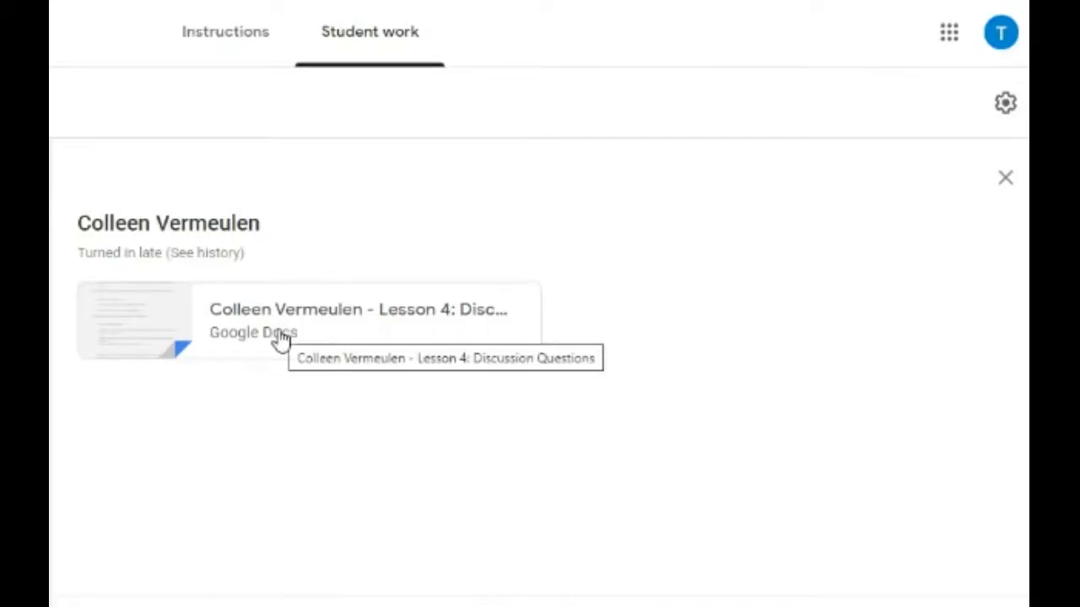
Step: Open the student's Lesson 4 doc in the grading view and scroll through her answers
click(278, 321)
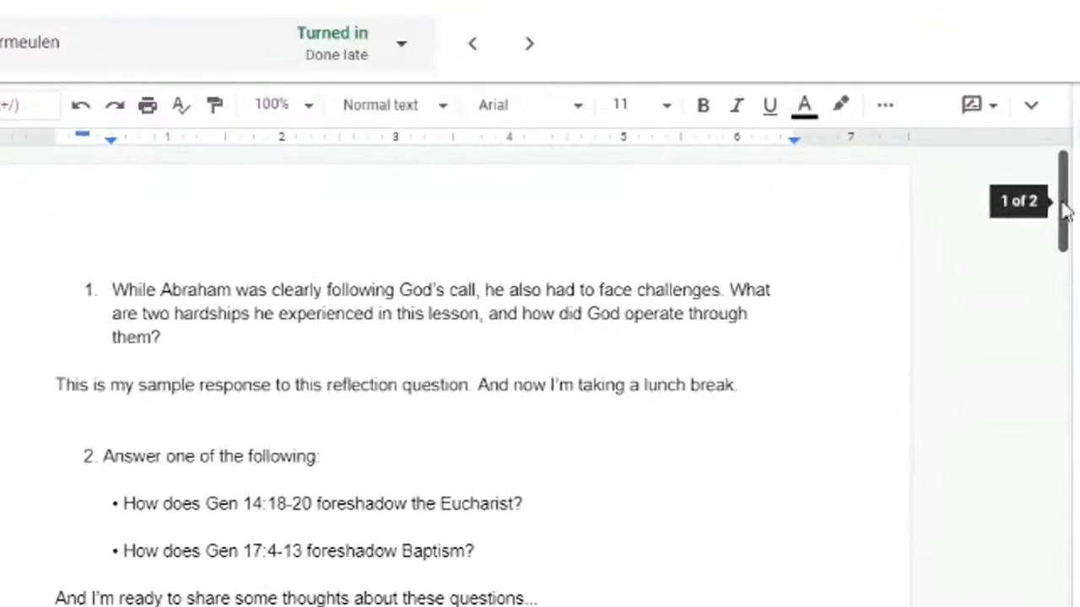
scroll(down, 3)
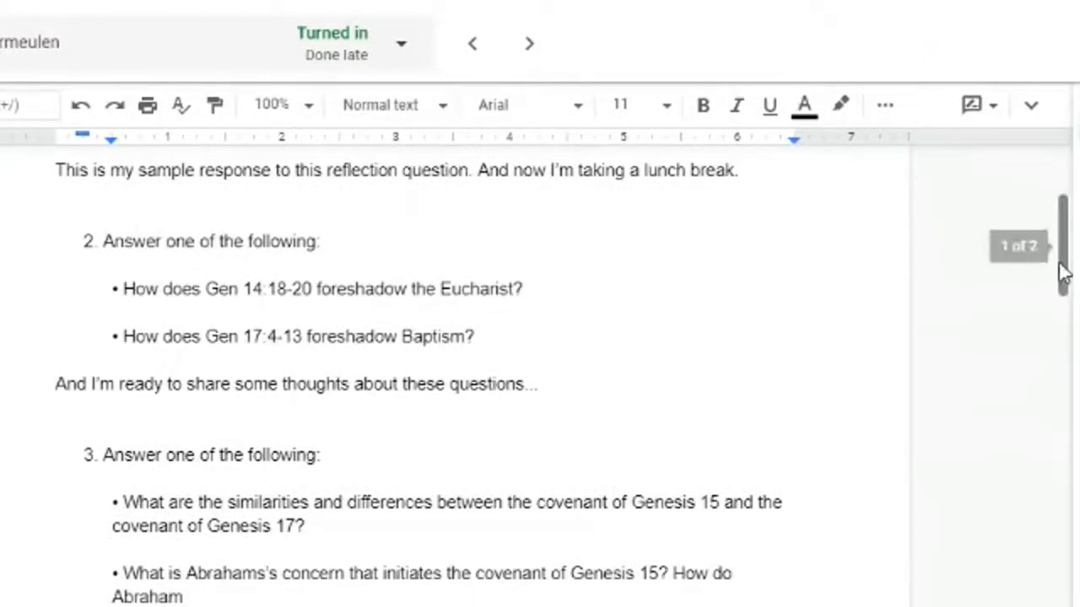
scroll(up, 3)
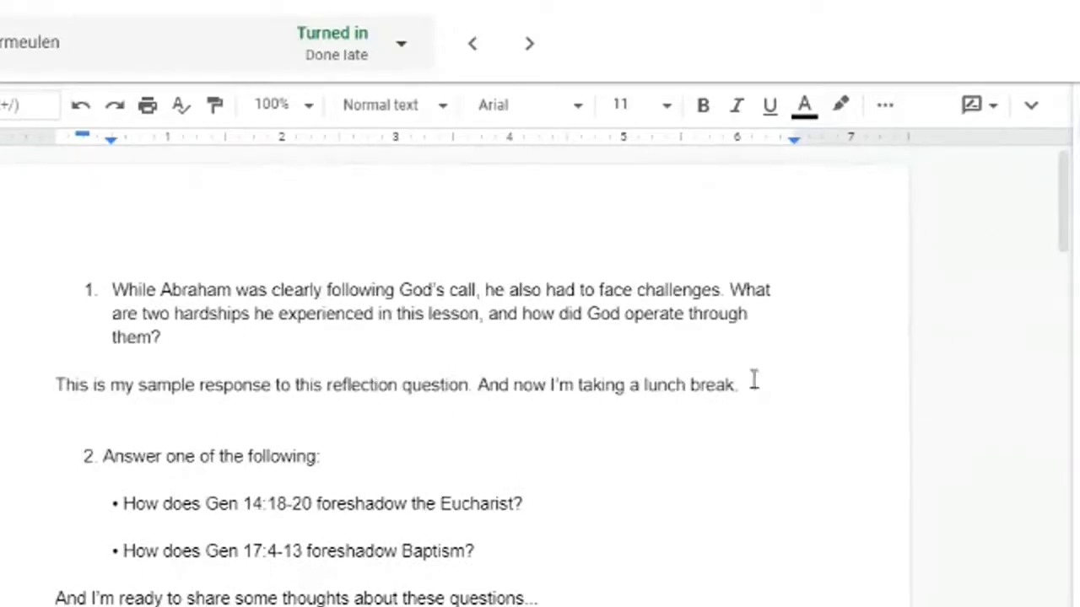
mouse_move(915, 346)
text(Greta)
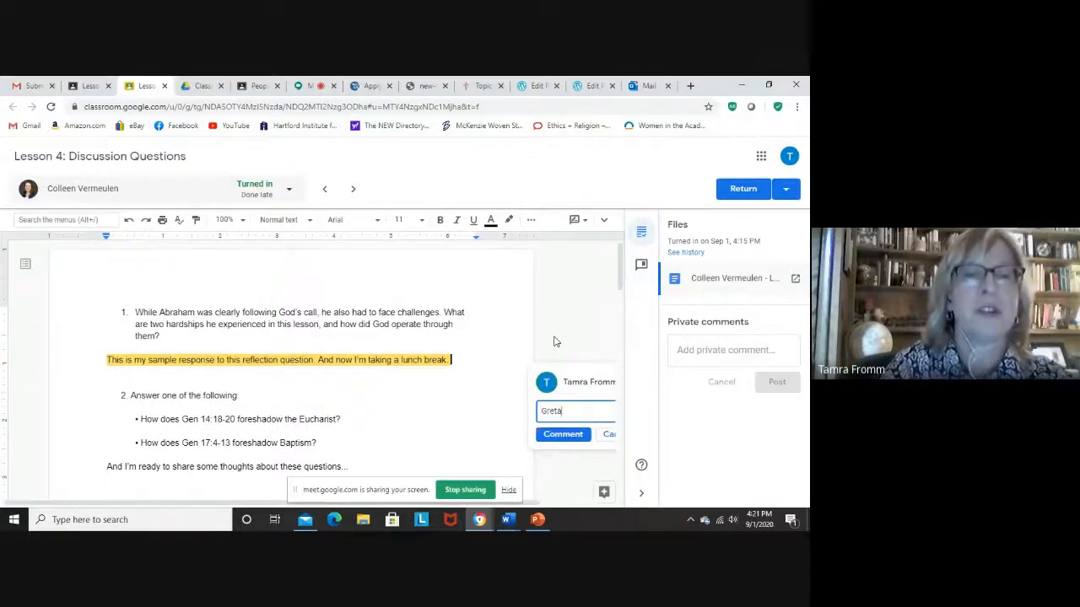
Step: Post the praise comment 'Great insight, Colleen!' on the student's first response
key(Backspace)
text(at insight)
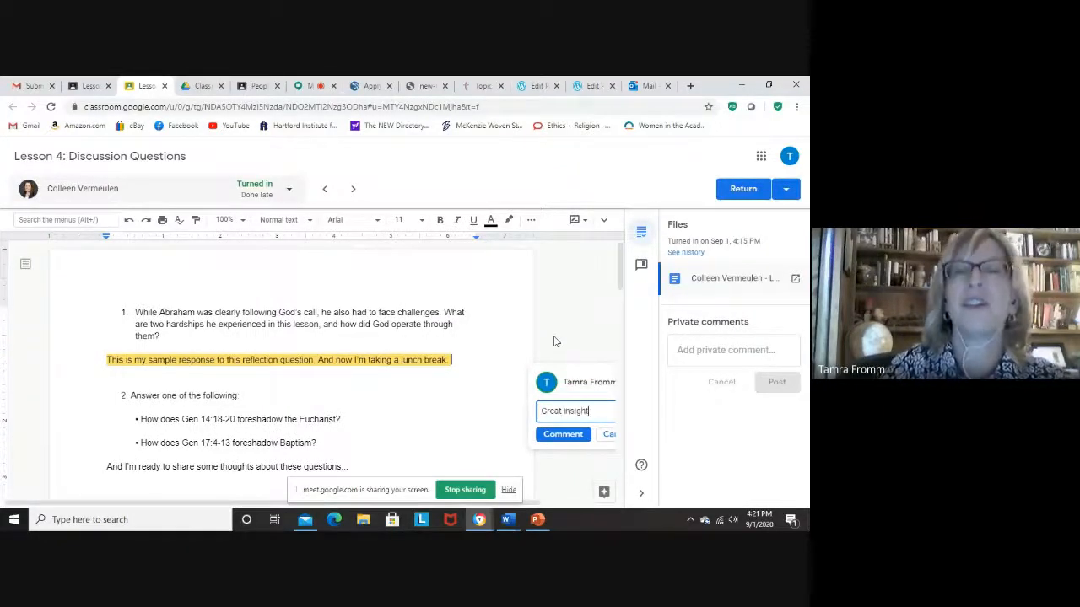
text(, Colleen!)
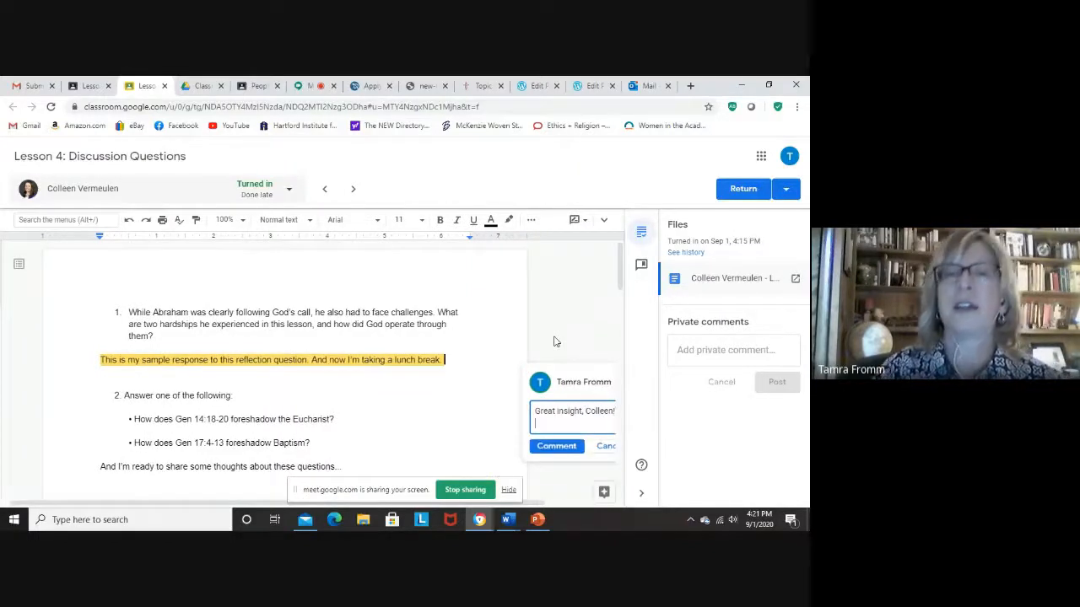
click(556, 445)
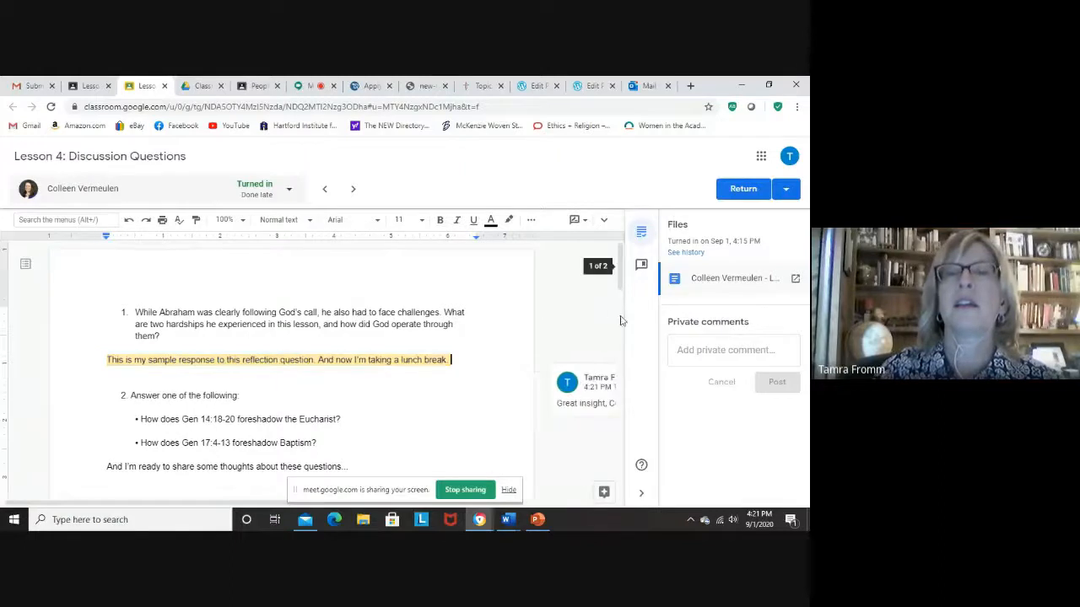
Step: Post a second comment on the Baptism question suggesting further thought
scroll(down, 3)
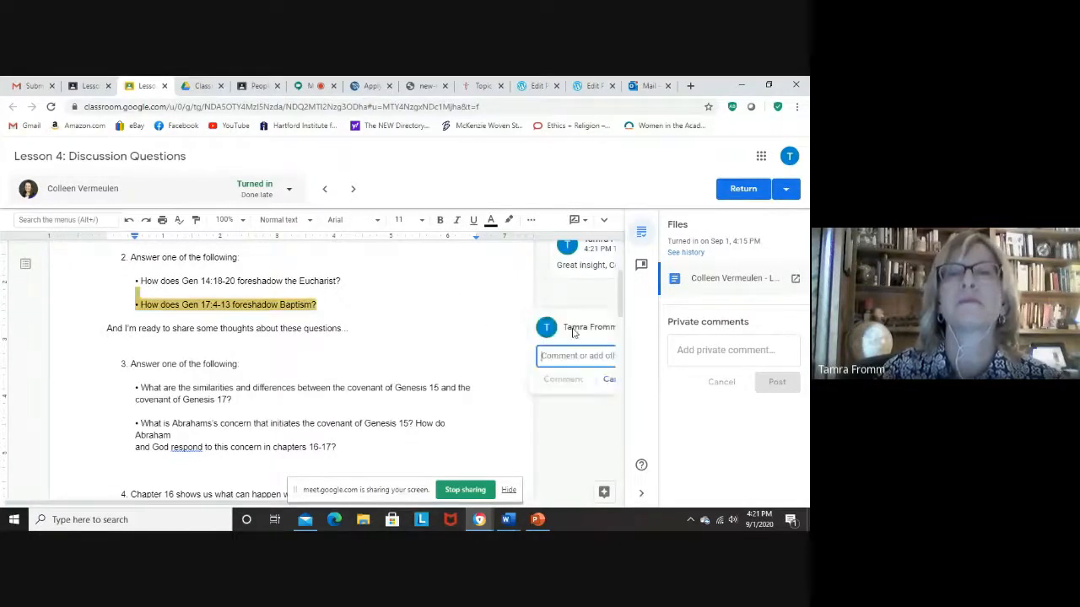
text(Maybe you might want to think about this.)
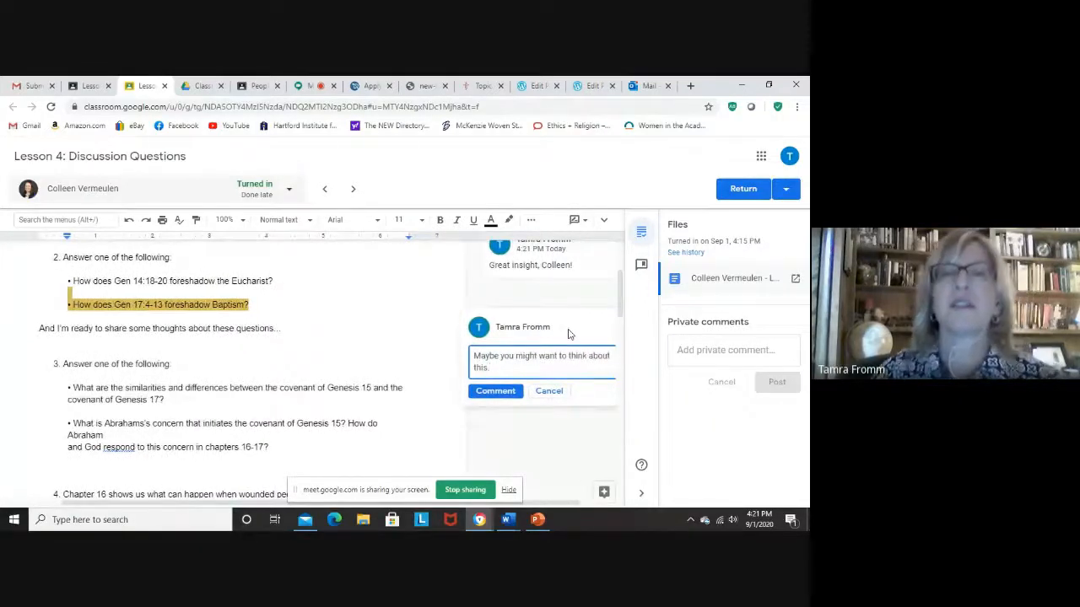
click(495, 391)
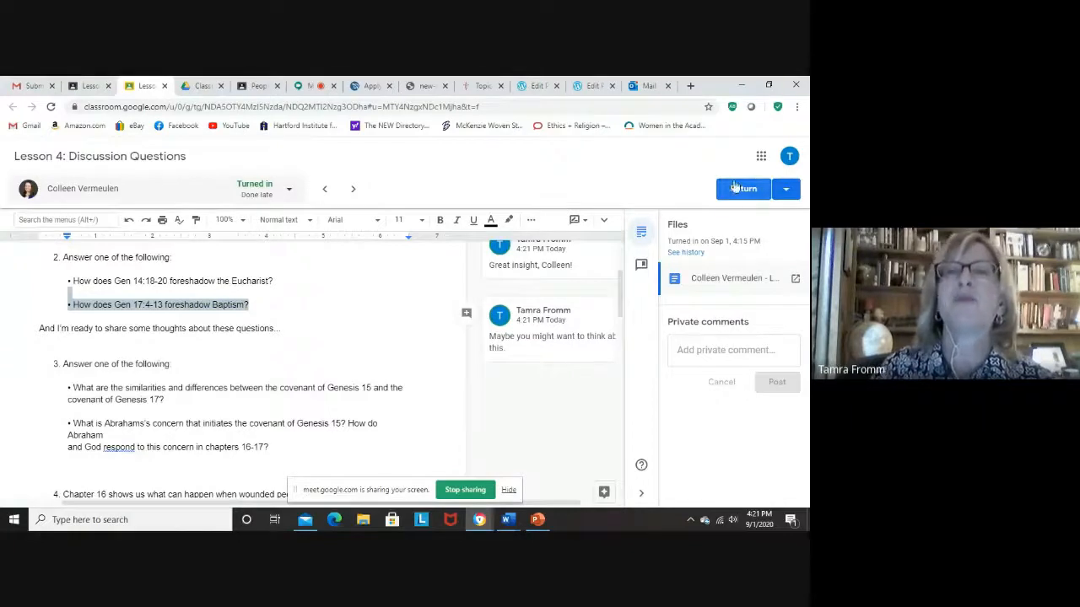
Step: Return the commented Lesson 4 work, confirming in the 'Return work to 1 student?' dialog
click(743, 188)
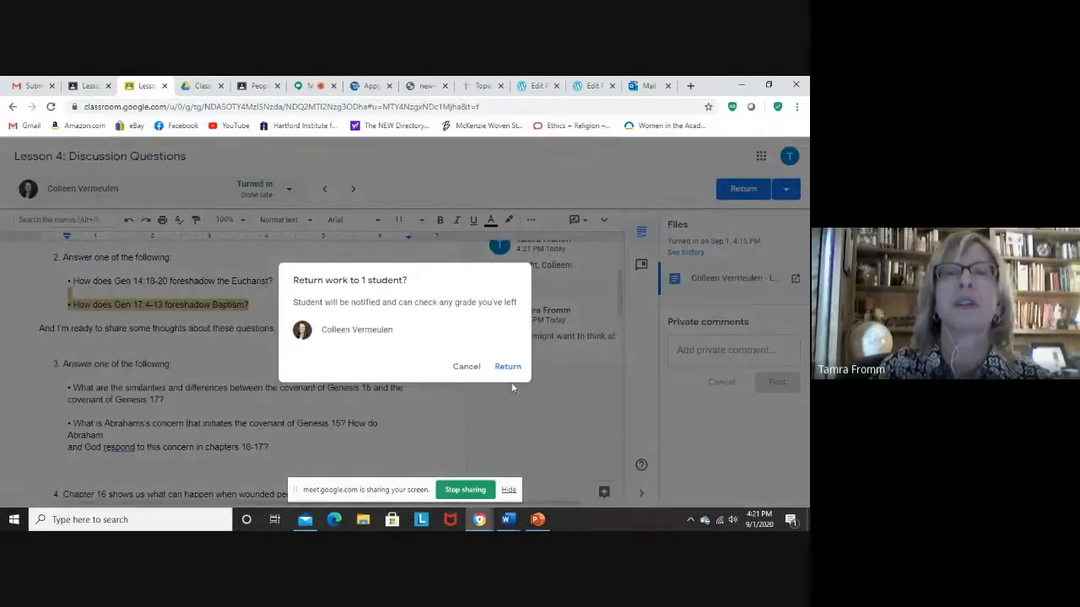
click(507, 366)
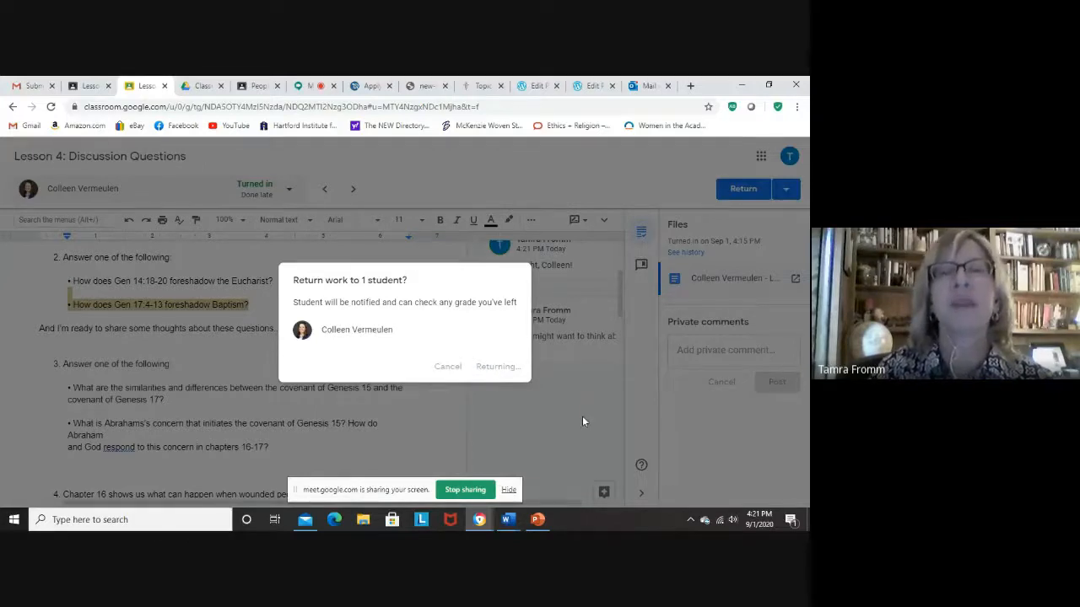
click(498, 366)
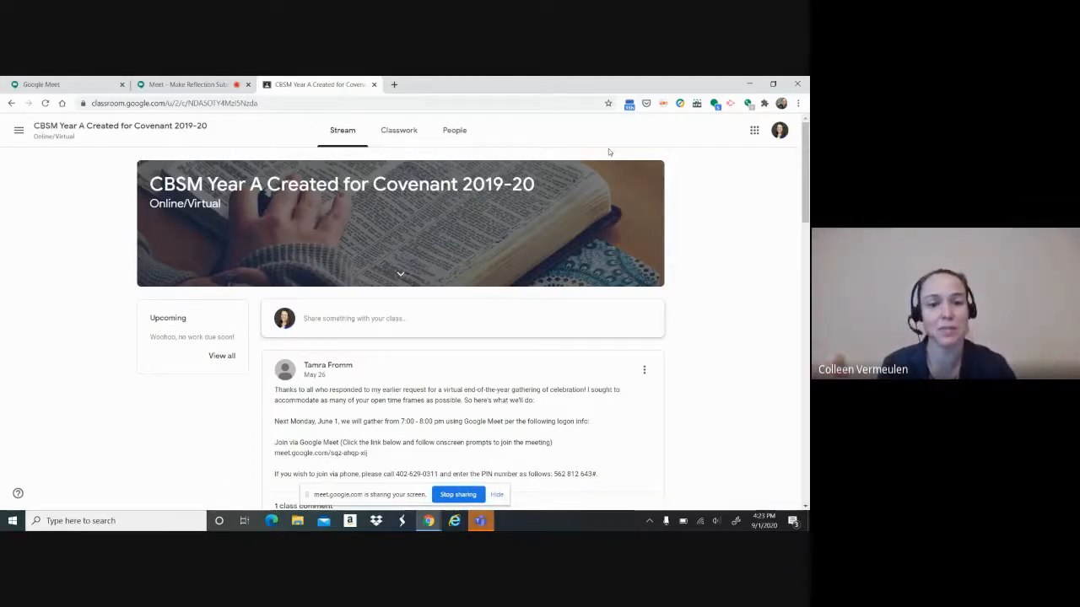
mouse_move(629, 78)
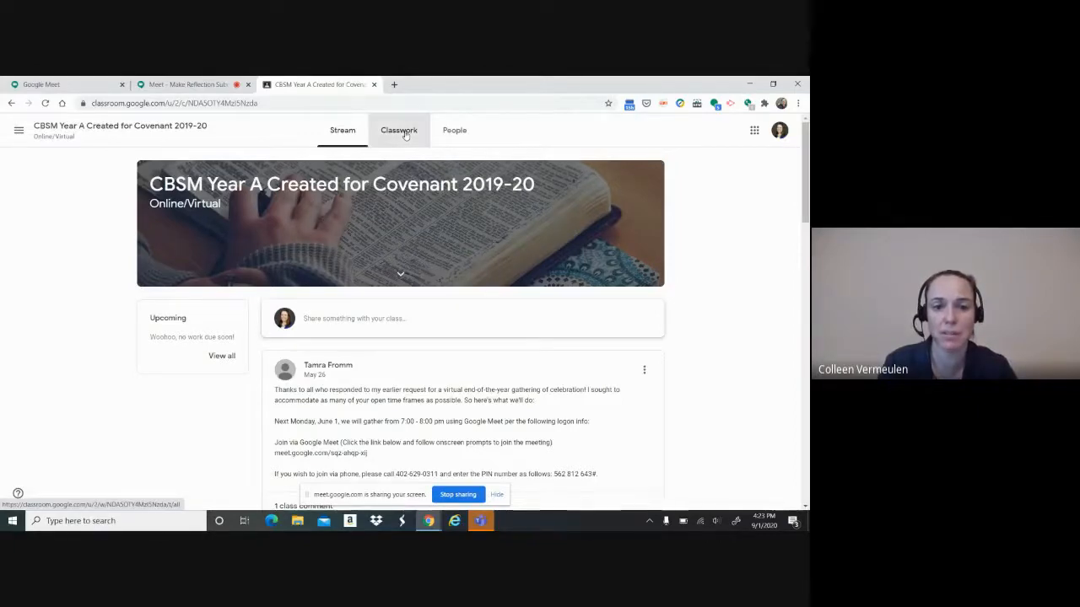
Step: Filter Classwork to the Lesson 4: Genesis 12-17 topic and scroll to Discussion Questions
click(398, 130)
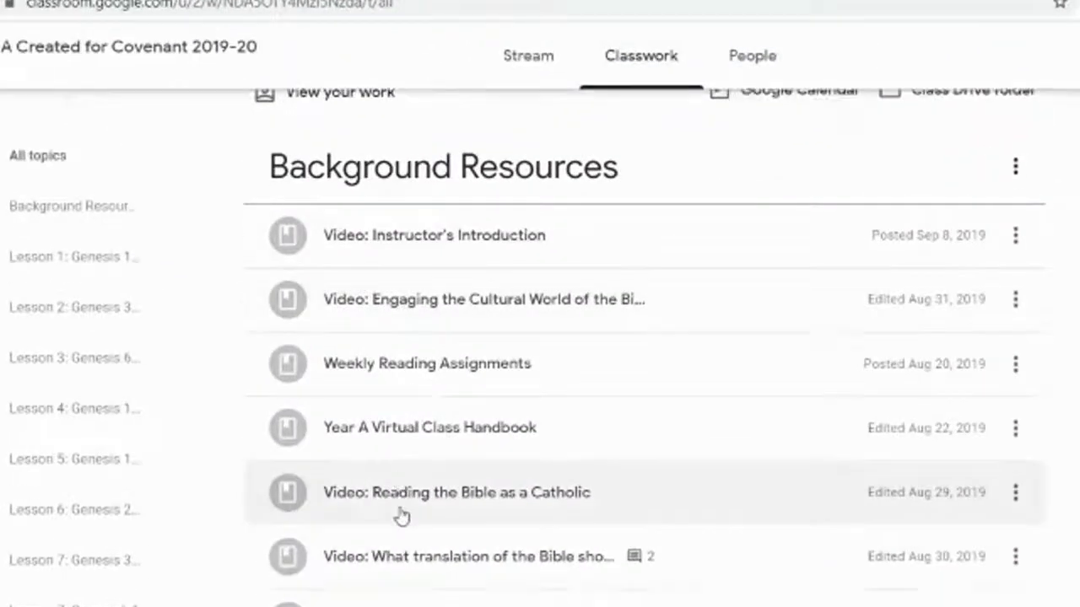
scroll(down, 3)
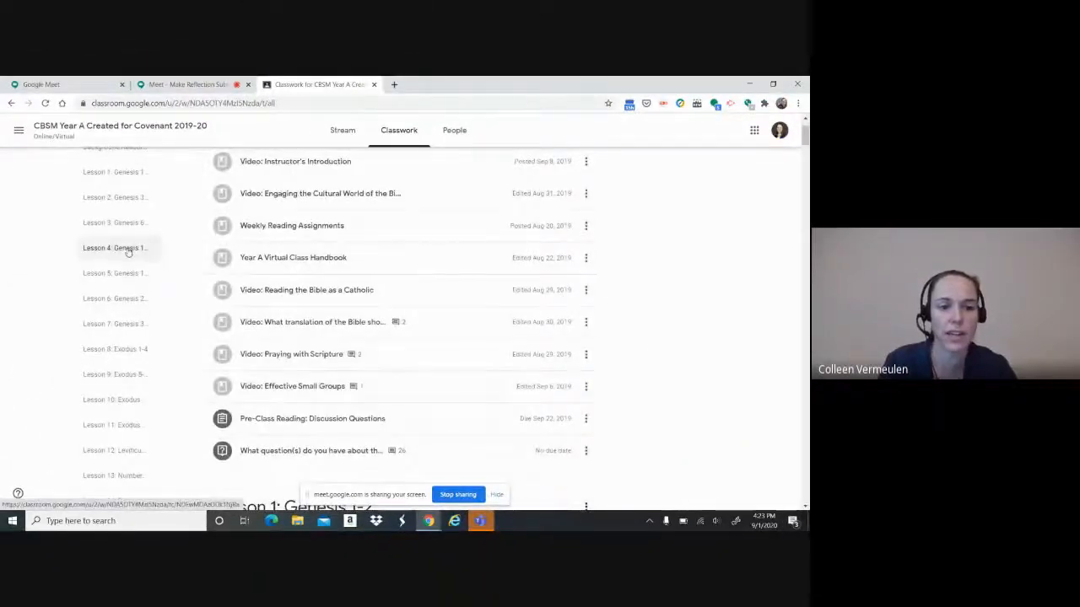
click(114, 247)
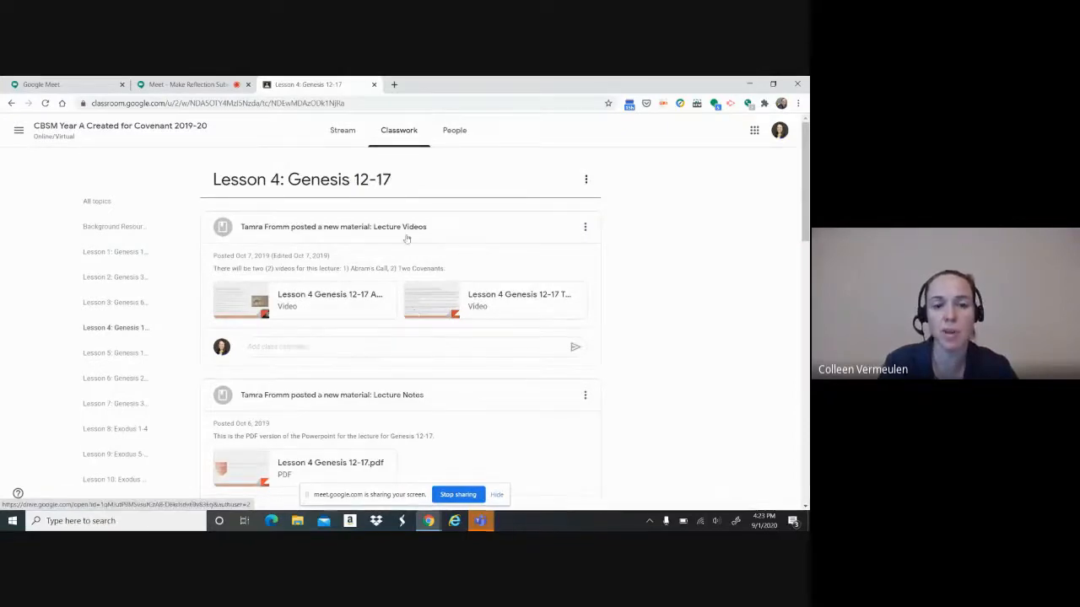
scroll(down, 3)
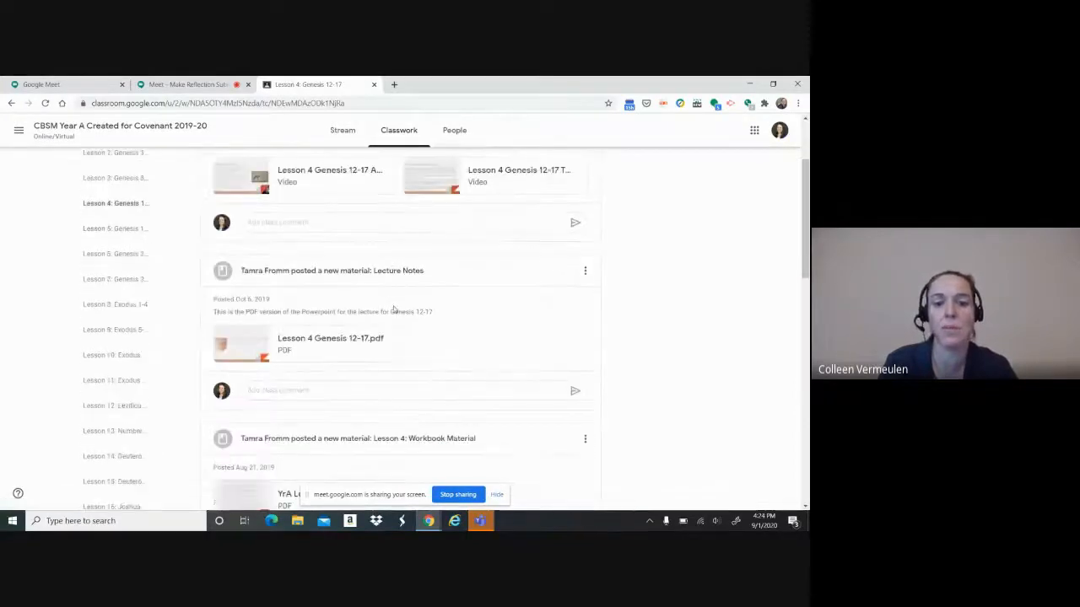
scroll(down, 3)
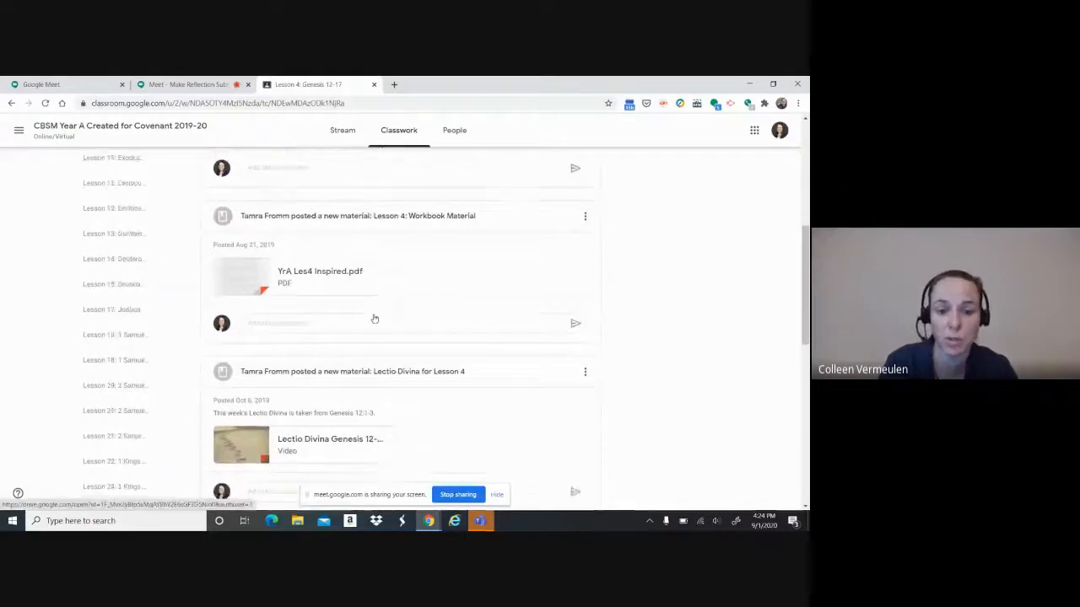
scroll(down, 3)
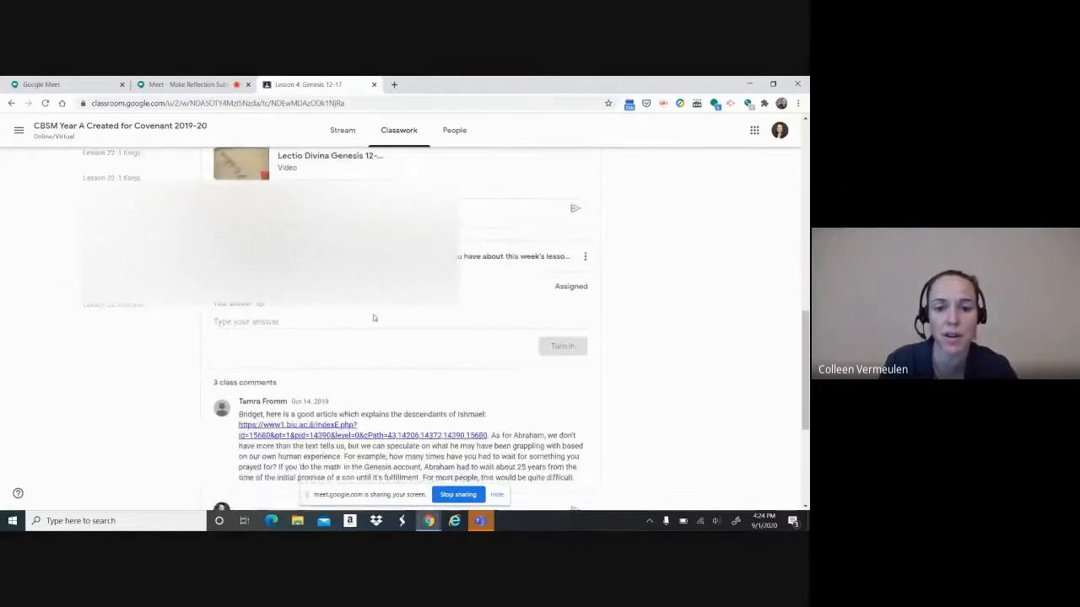
scroll(down, 3)
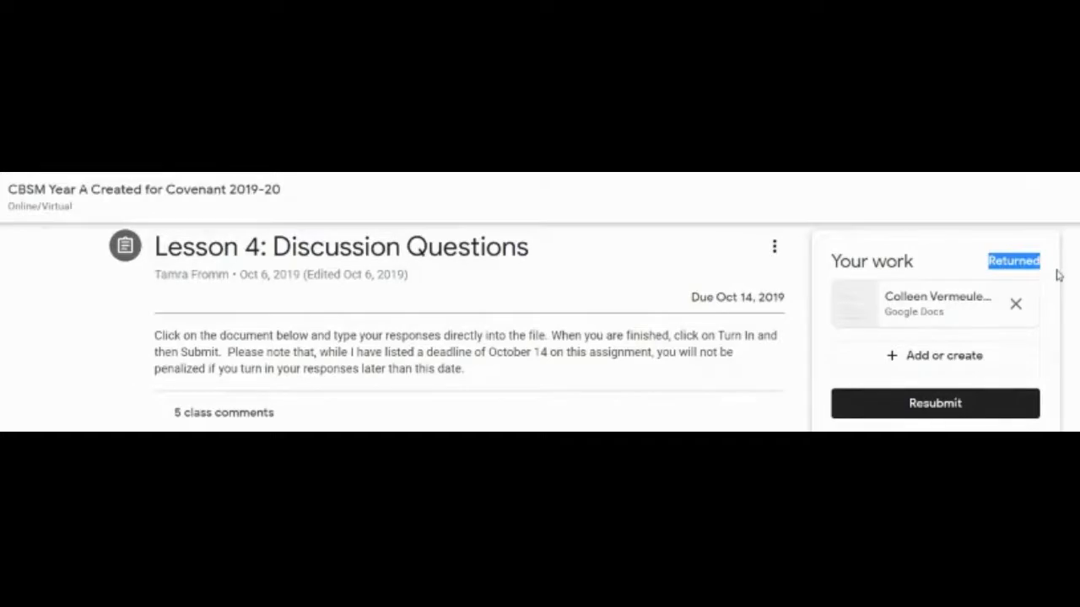
mouse_move(987, 301)
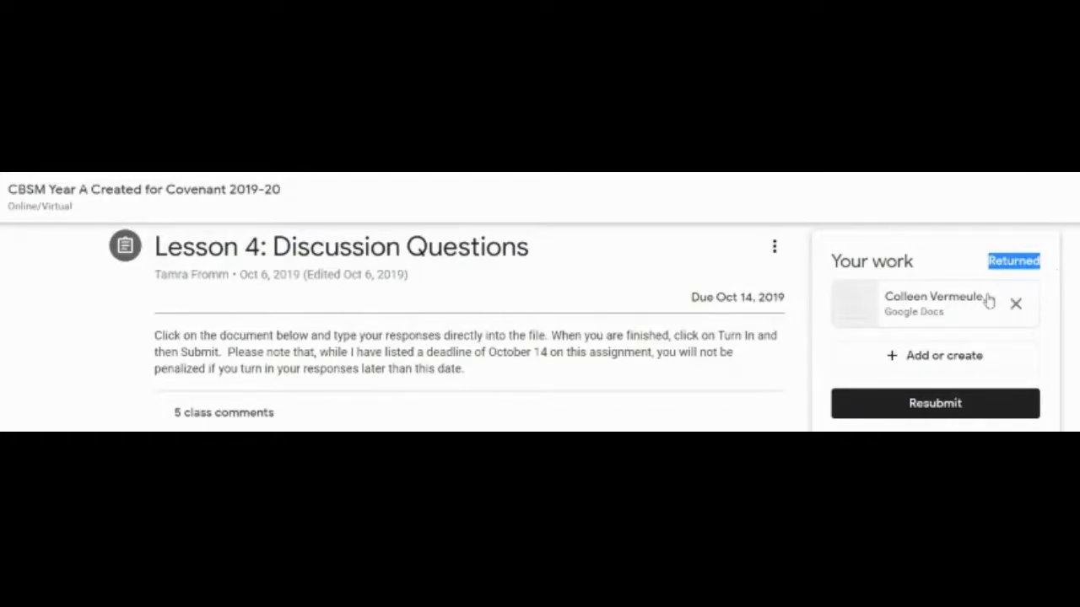
Step: Open the returned Lesson 4 discussion Google Doc attached under Your work
click(934, 304)
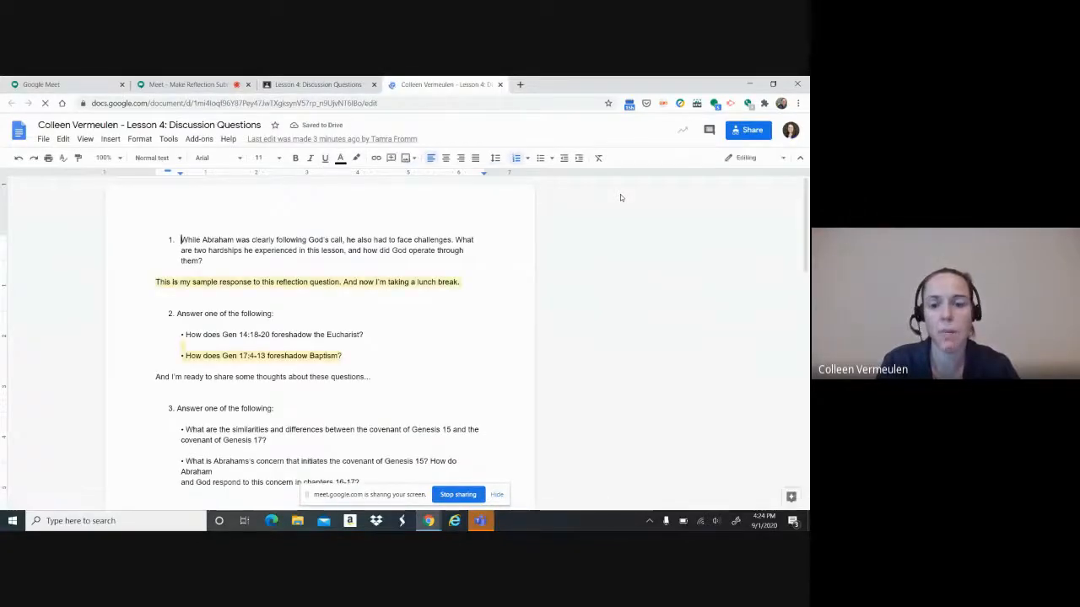
click(660, 130)
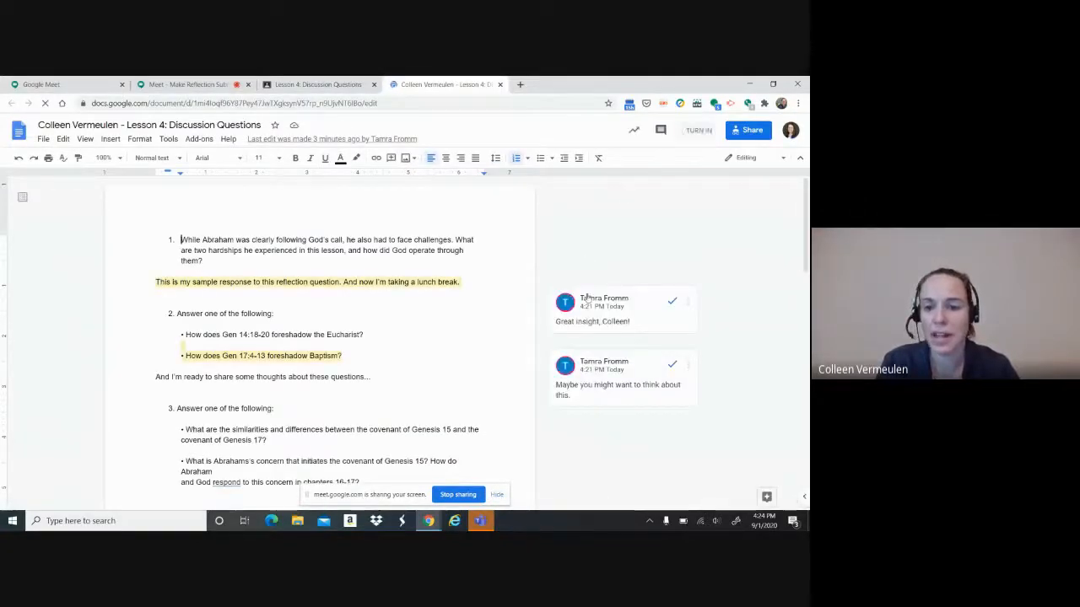